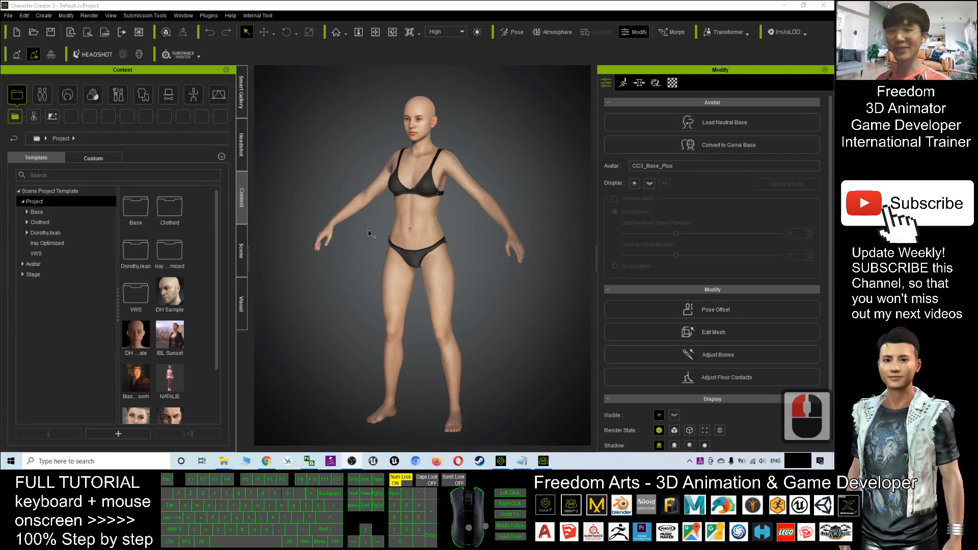
mouse_move(375, 184)
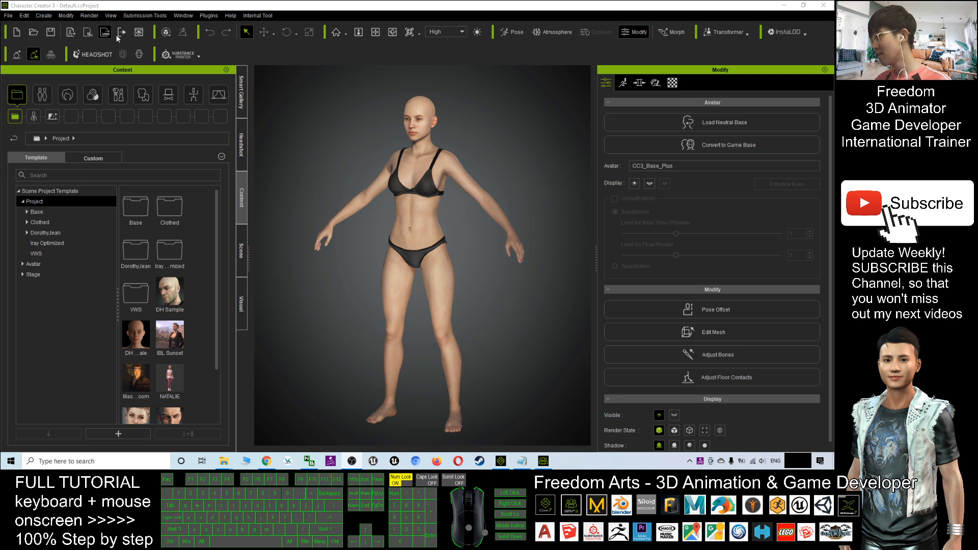
mouse_move(448, 161)
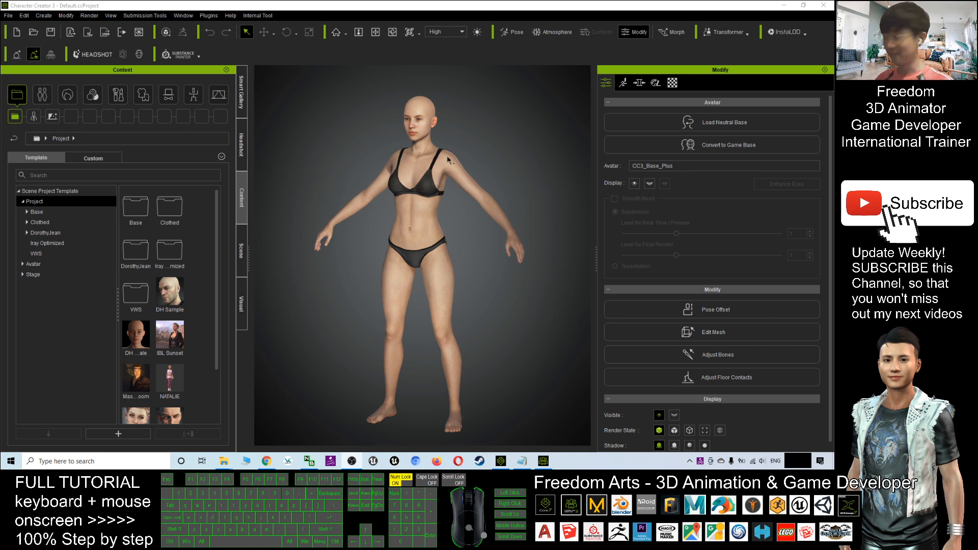
Select the bald female avatar and zoom in on her face and shoulders.
click(483, 148)
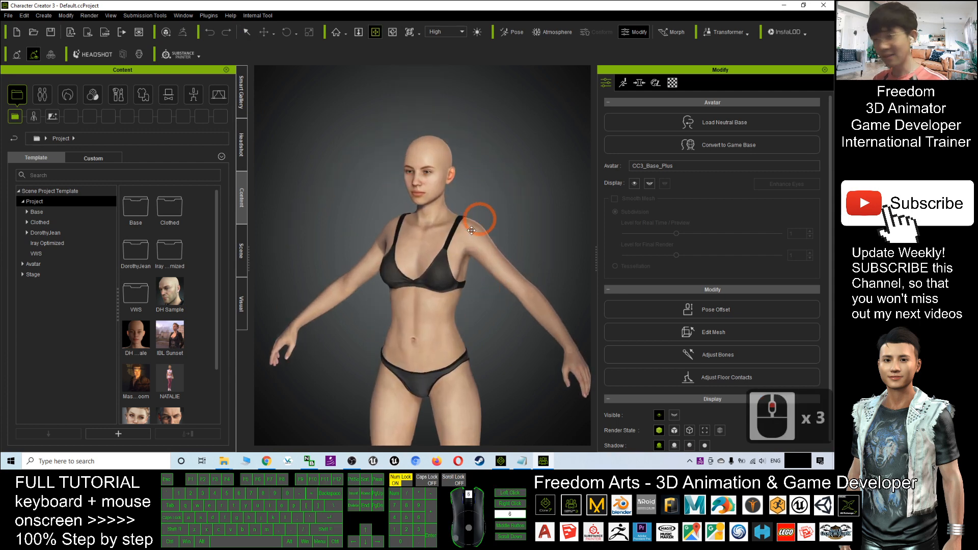
scroll(up, 3)
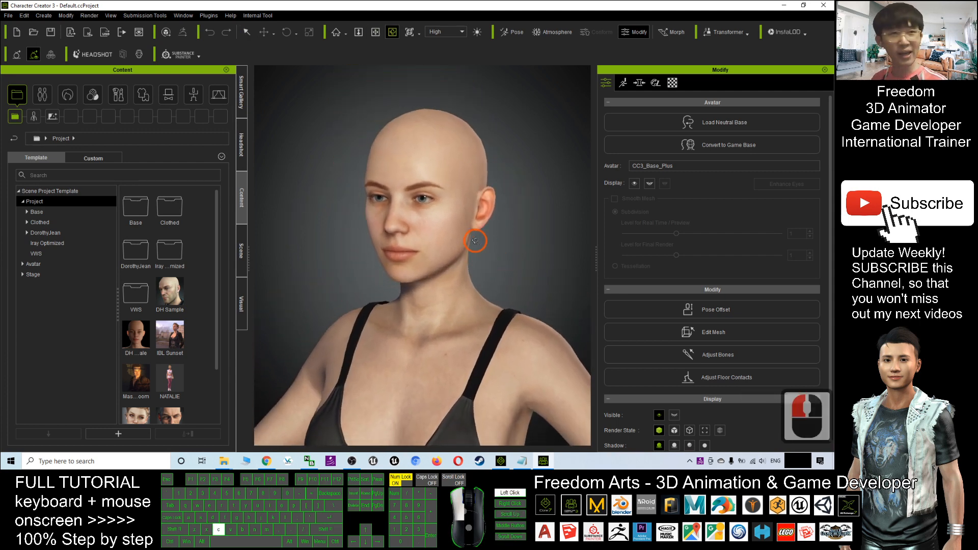
Open the Hair template library and expand the Group and Element categories.
click(67, 95)
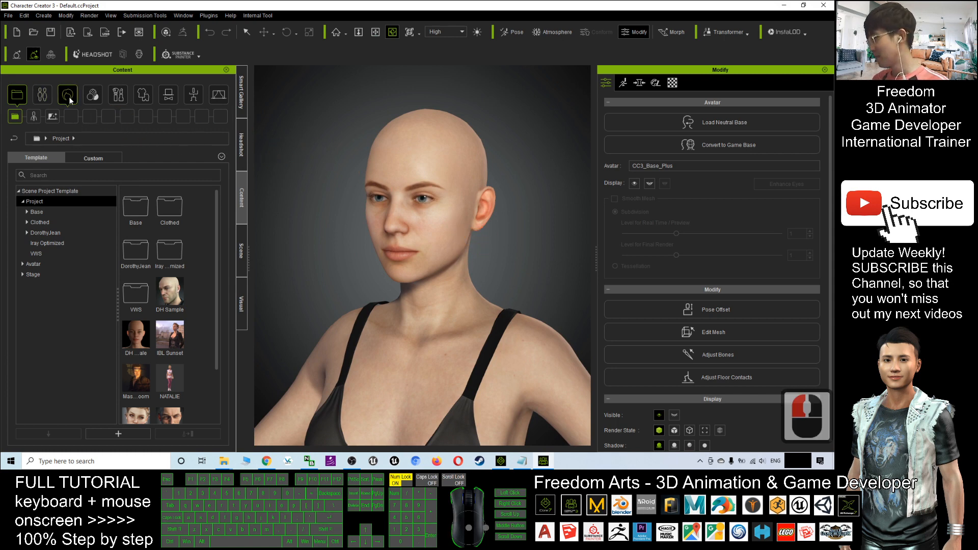
click(67, 95)
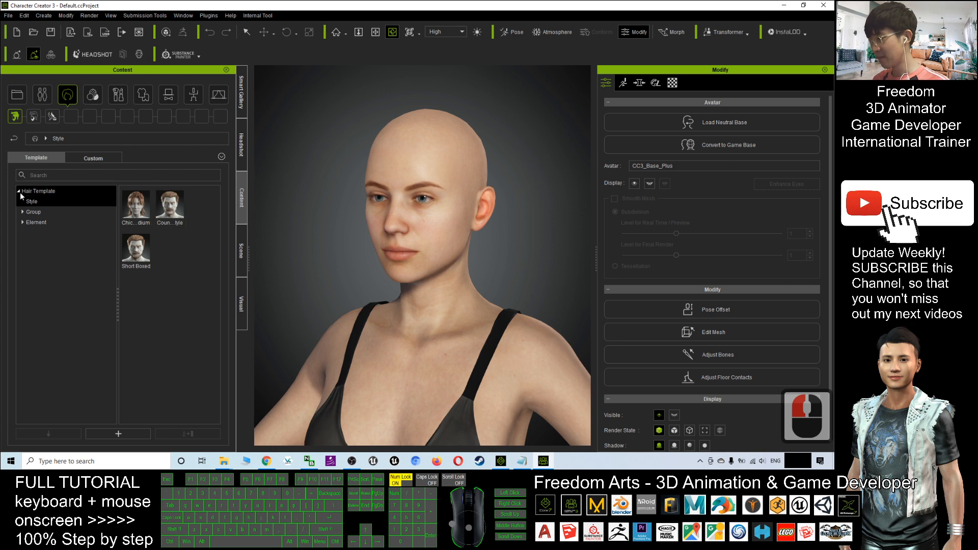
click(32, 201)
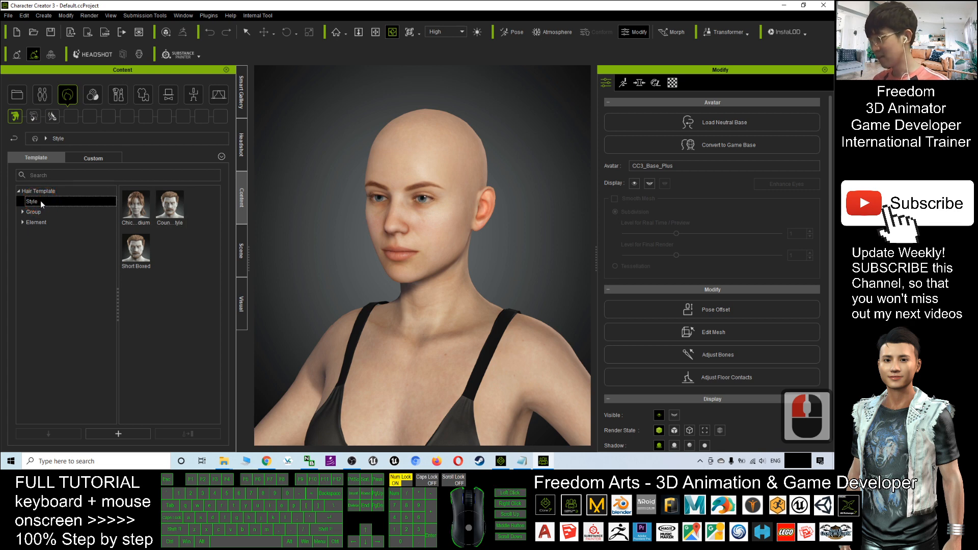
click(33, 211)
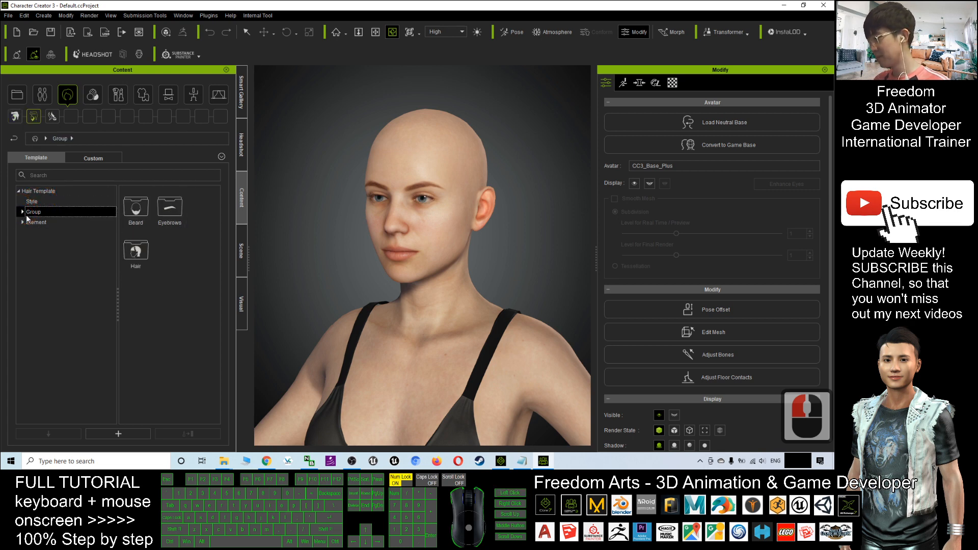
click(22, 222)
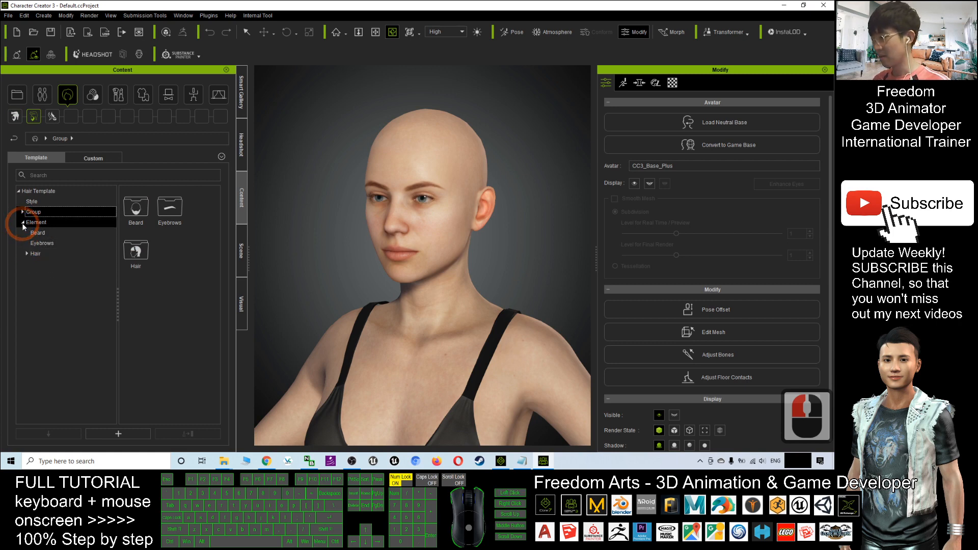
click(36, 253)
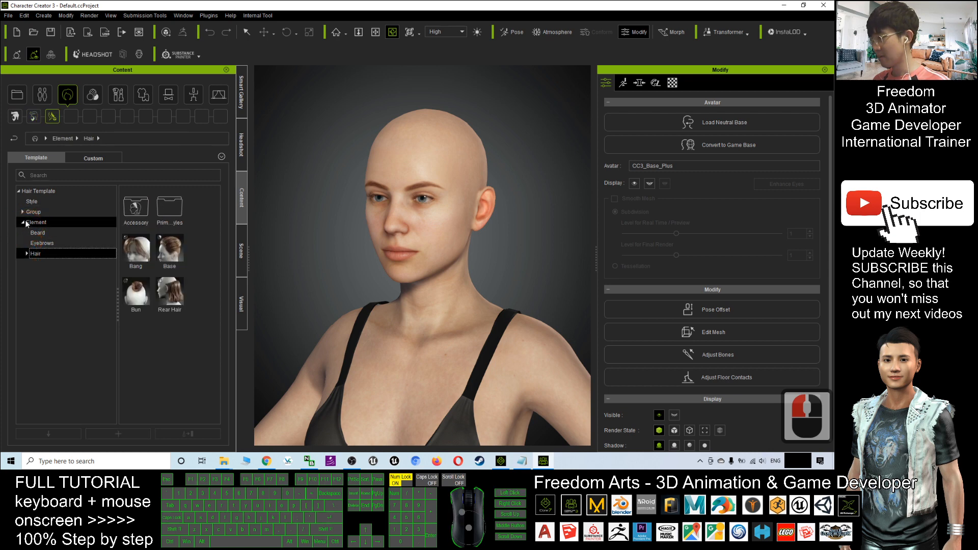
Expand Group > Hair > _Legacy to show the CC, iClone 7 and Pre iClone 6 folders.
click(32, 201)
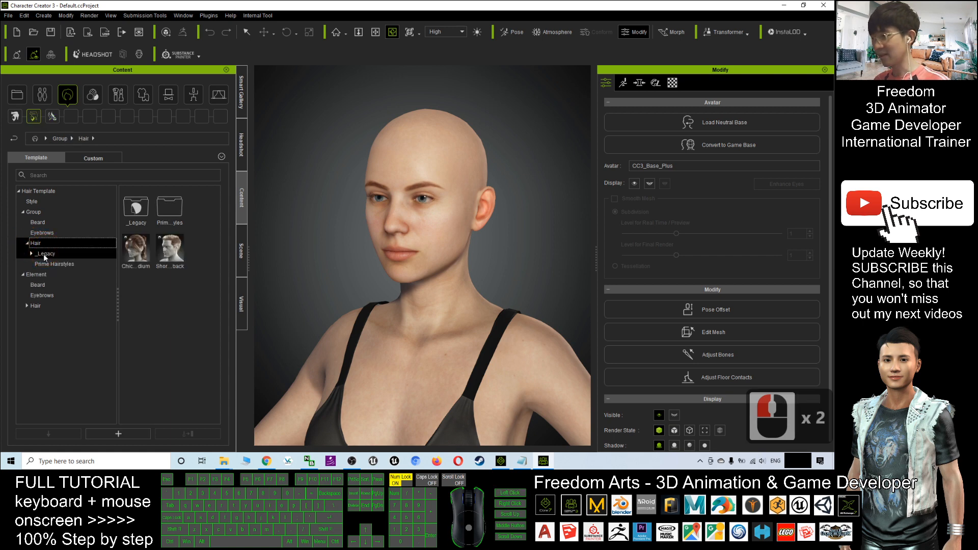
click(45, 253)
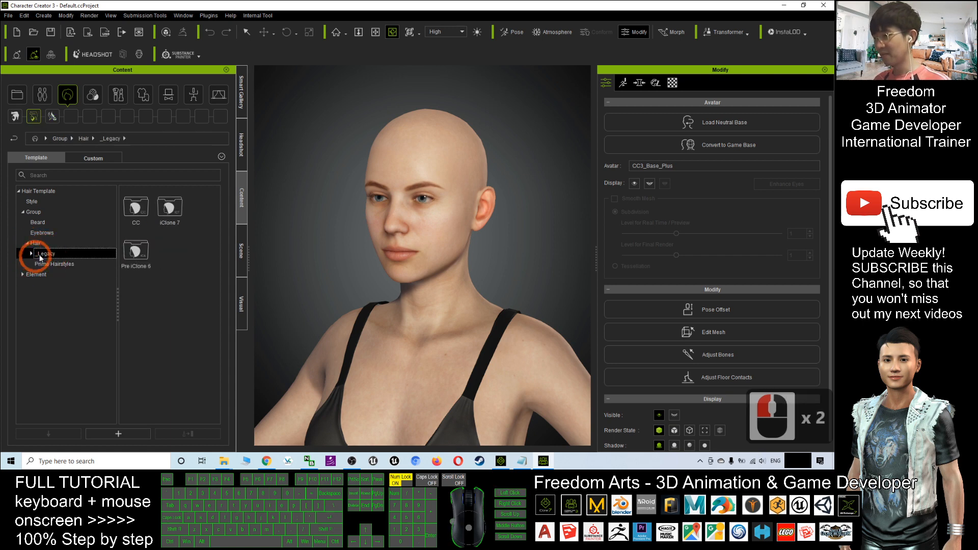
click(30, 253)
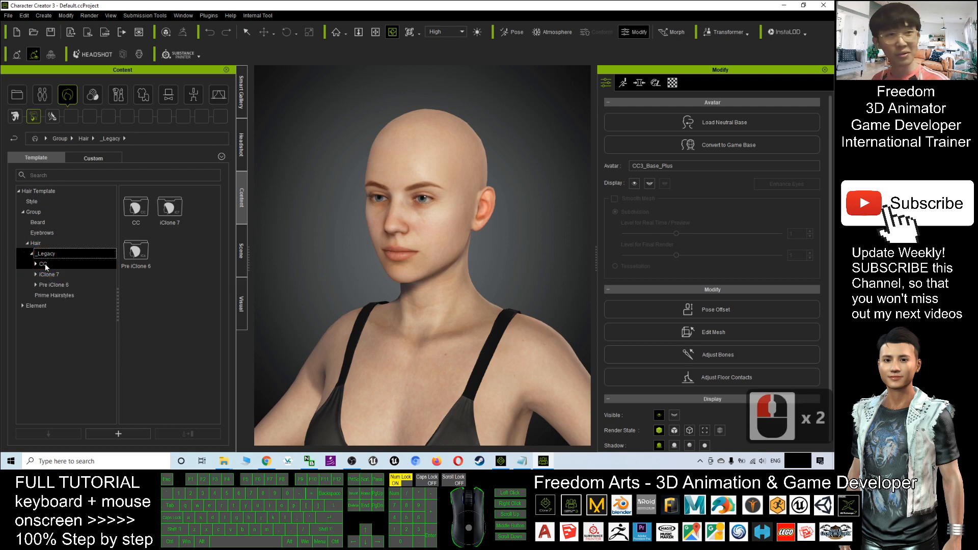
click(19, 191)
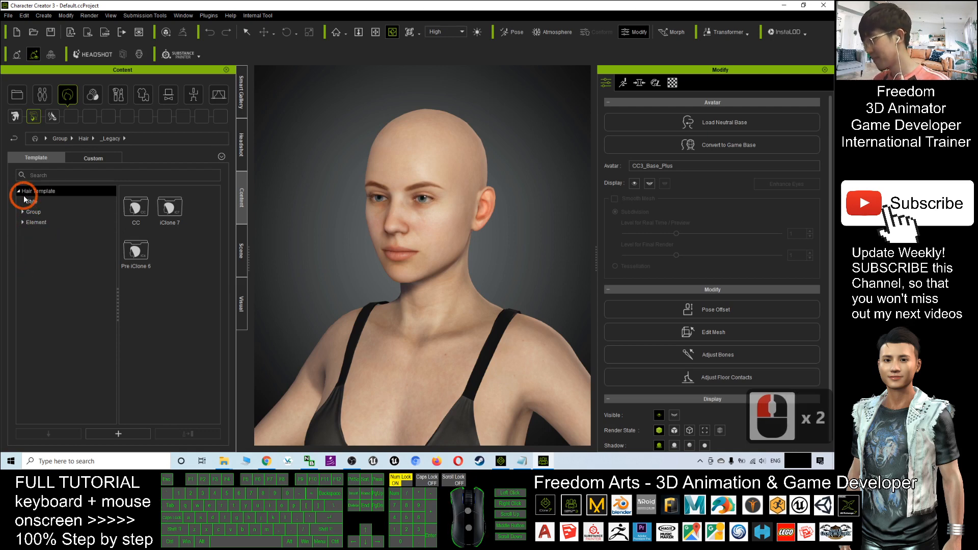
click(20, 191)
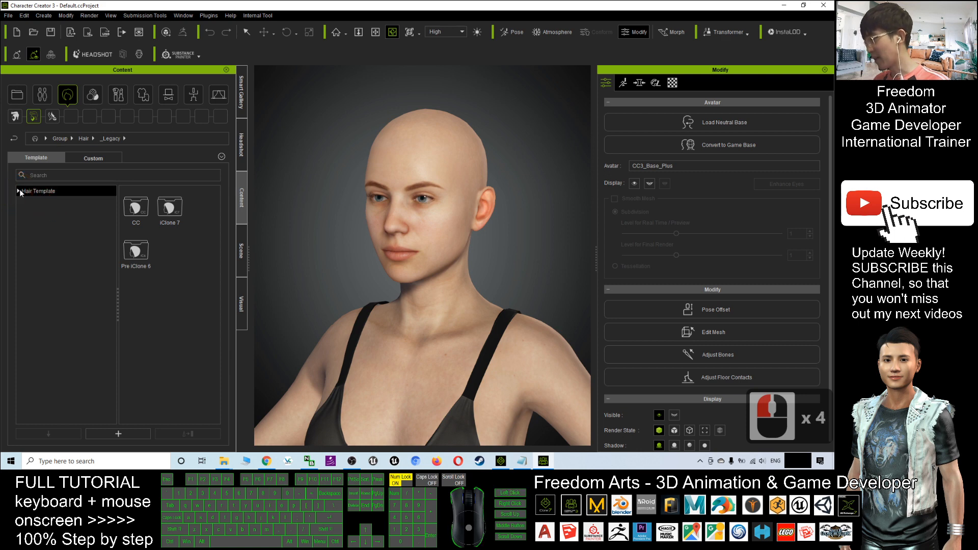
click(67, 95)
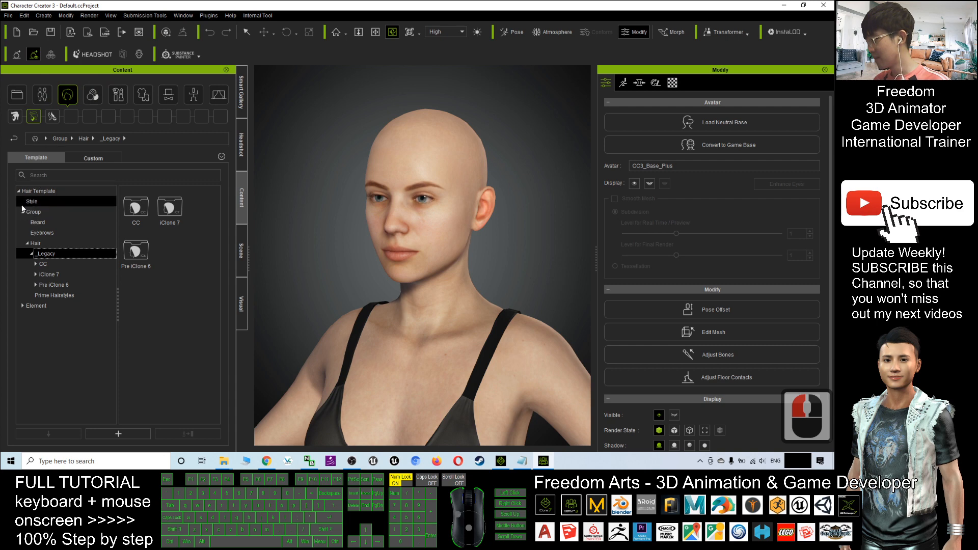
click(23, 212)
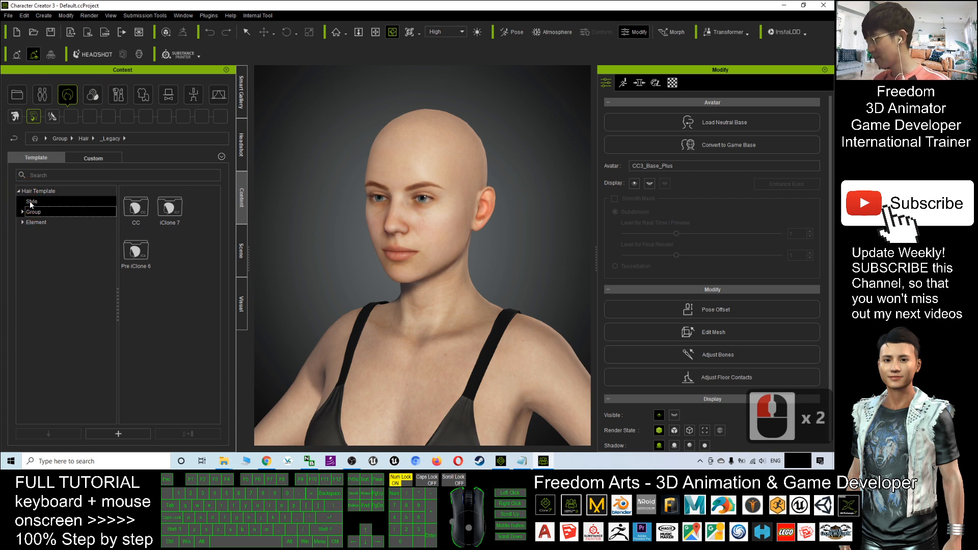
click(23, 211)
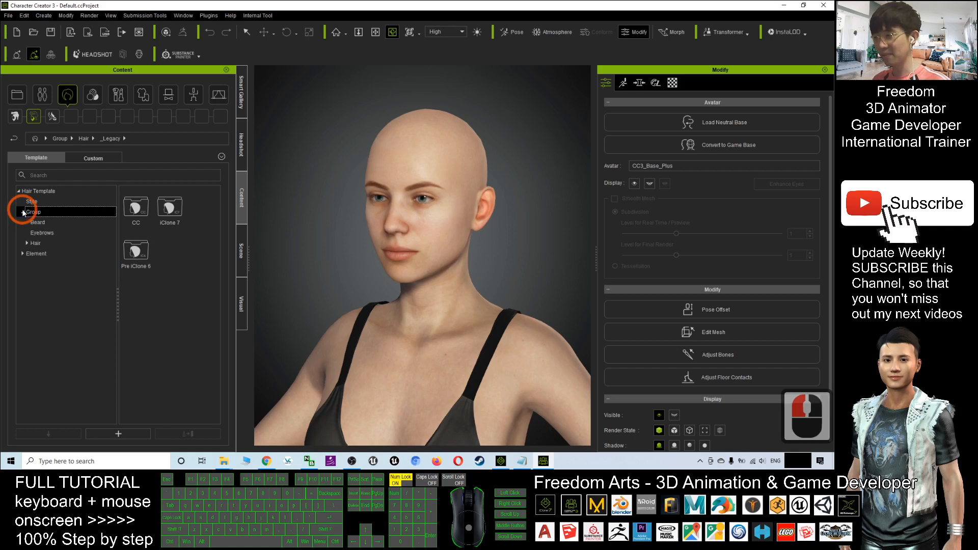
click(27, 242)
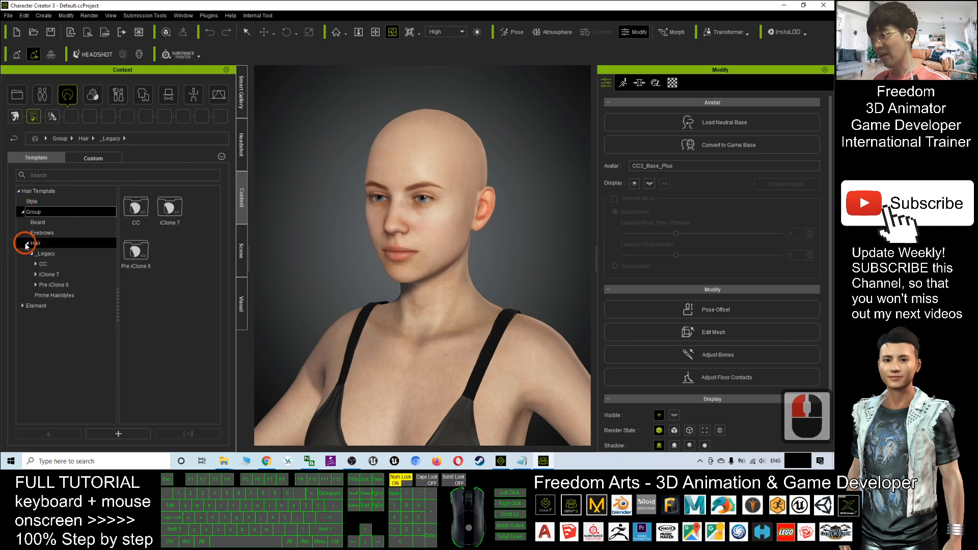
Expand _Legacy > CC and open Conforming Hair Vol. 1 with its four hairstyles.
click(45, 253)
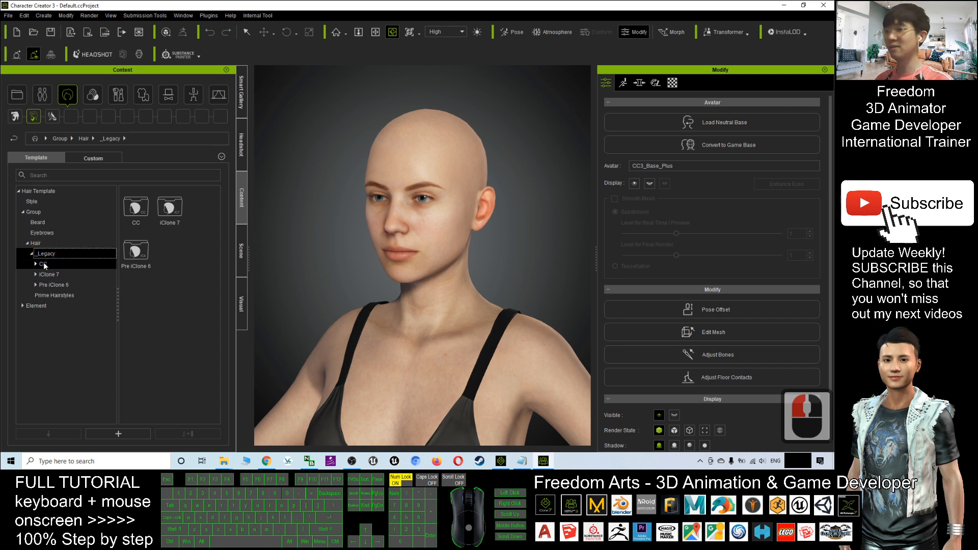
click(41, 263)
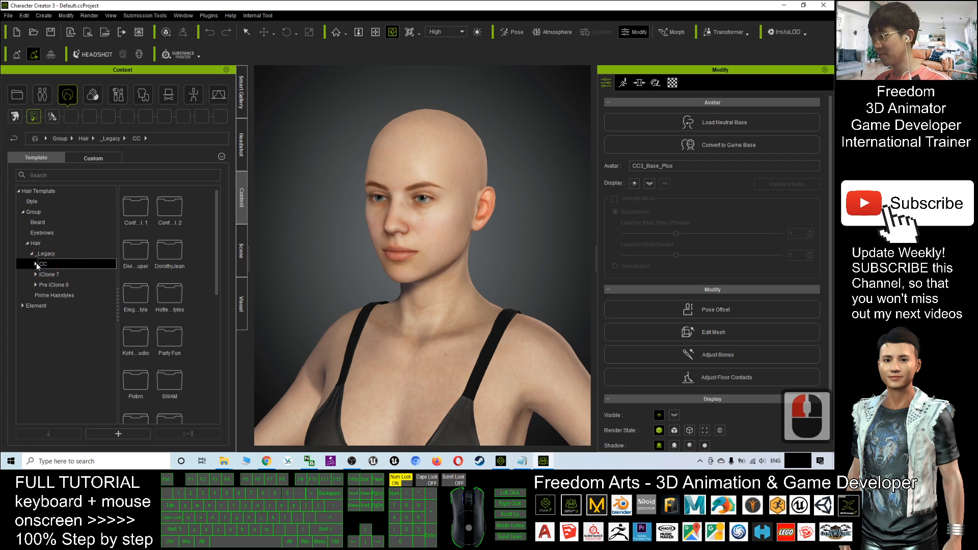
click(41, 263)
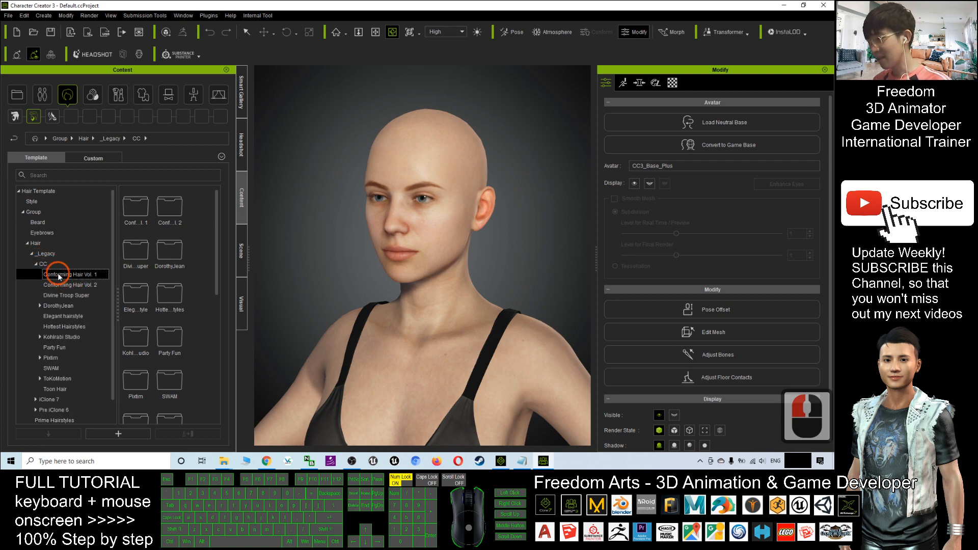
click(72, 274)
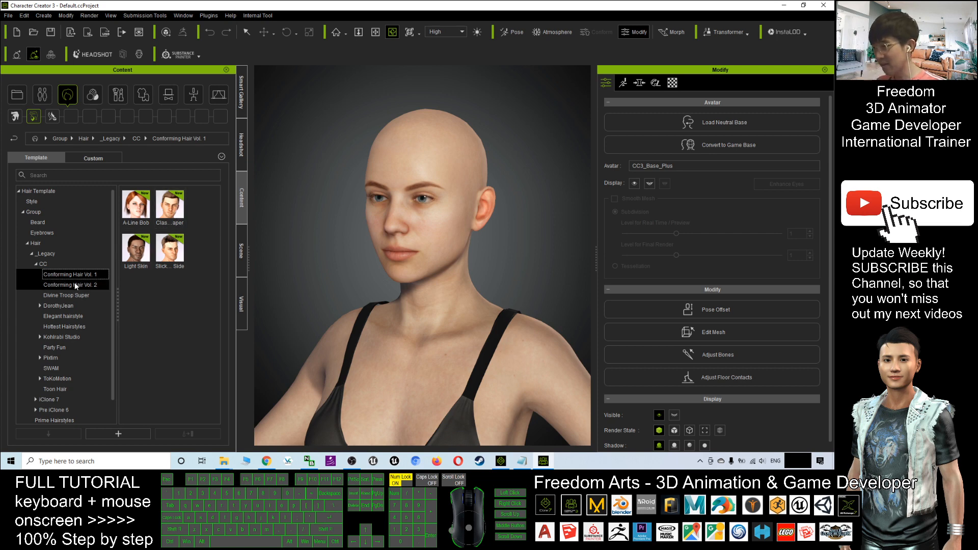
Apply Mid Wavy from Conforming Hair Vol. 2, then open Divine Troop Super.
click(71, 285)
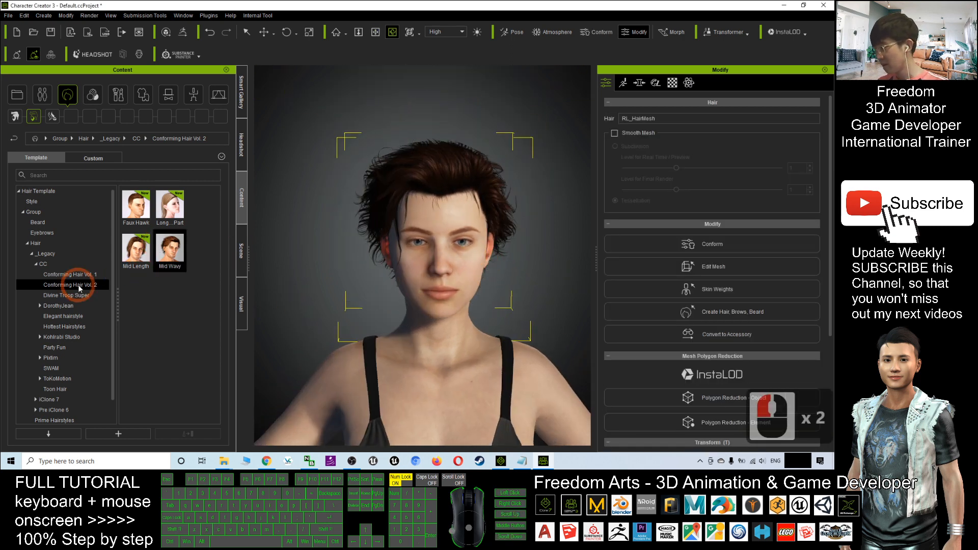
click(60, 295)
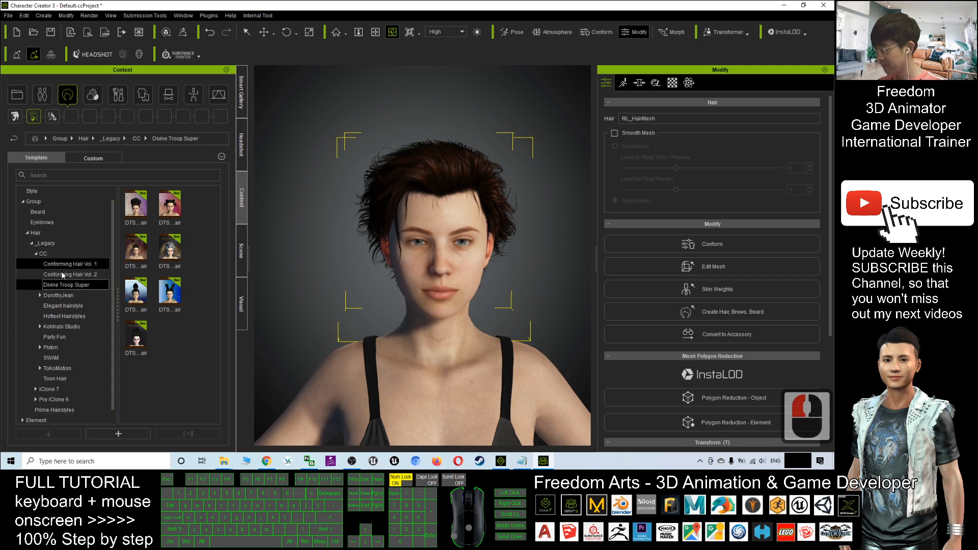
mouse_move(63, 326)
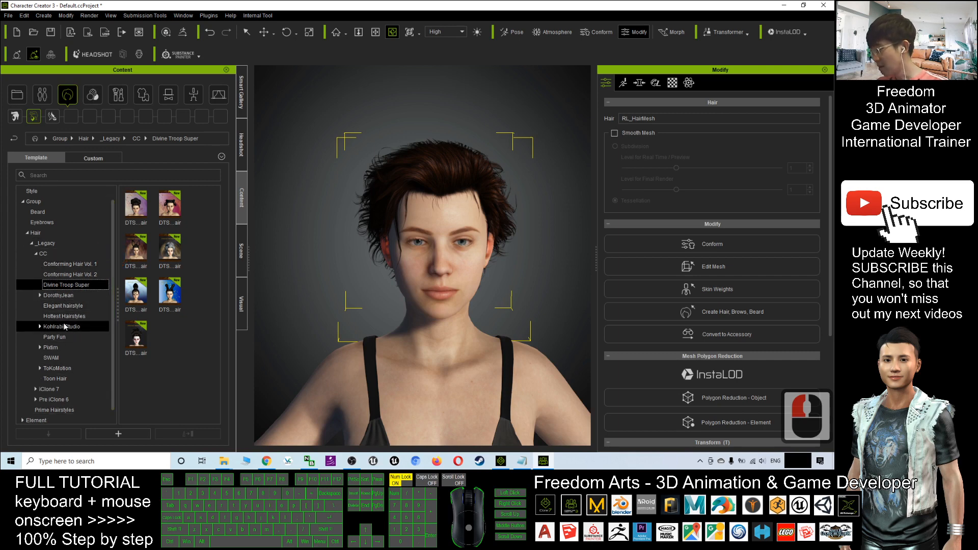
Apply the Low Ponytail hairstyle from Hottest Hairstyles to the avatar.
click(63, 316)
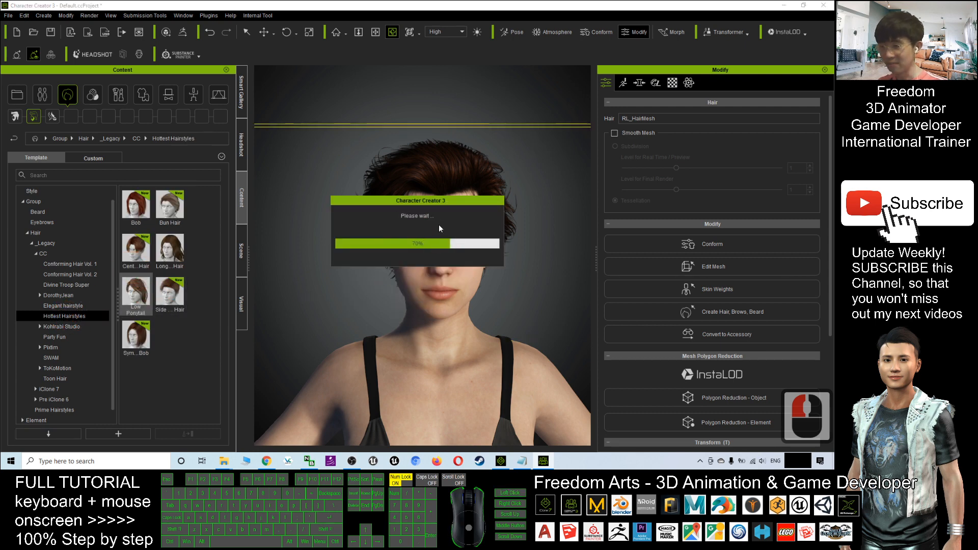
mouse_move(462, 226)
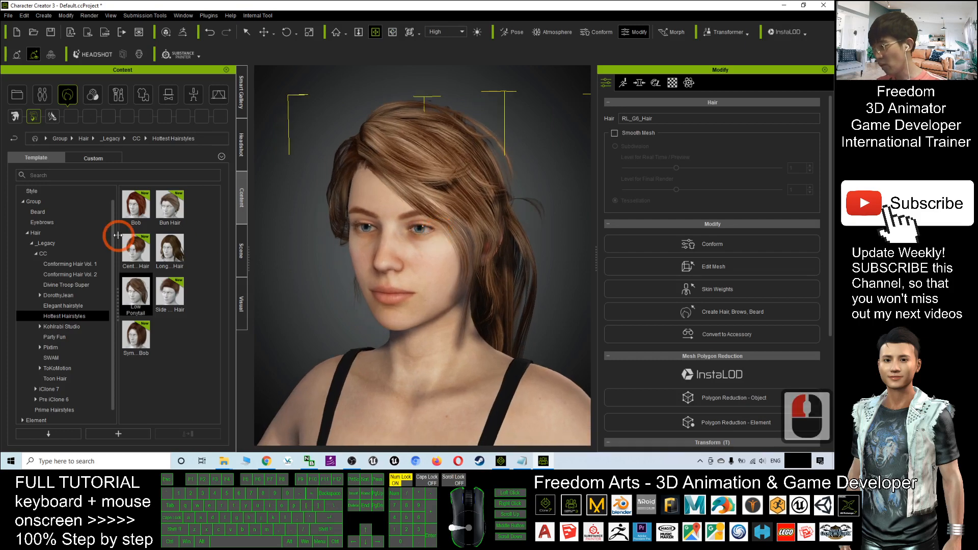
mouse_move(61, 285)
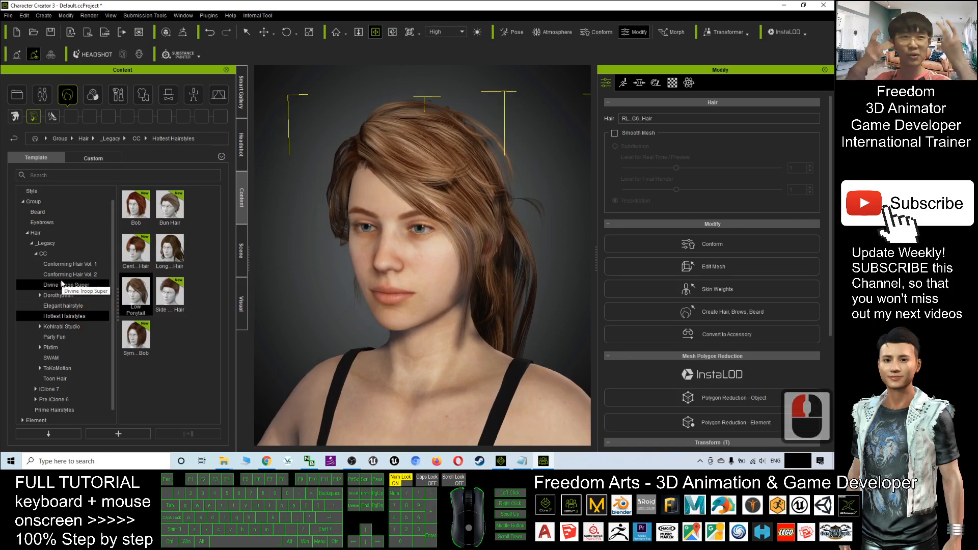
mouse_move(69, 274)
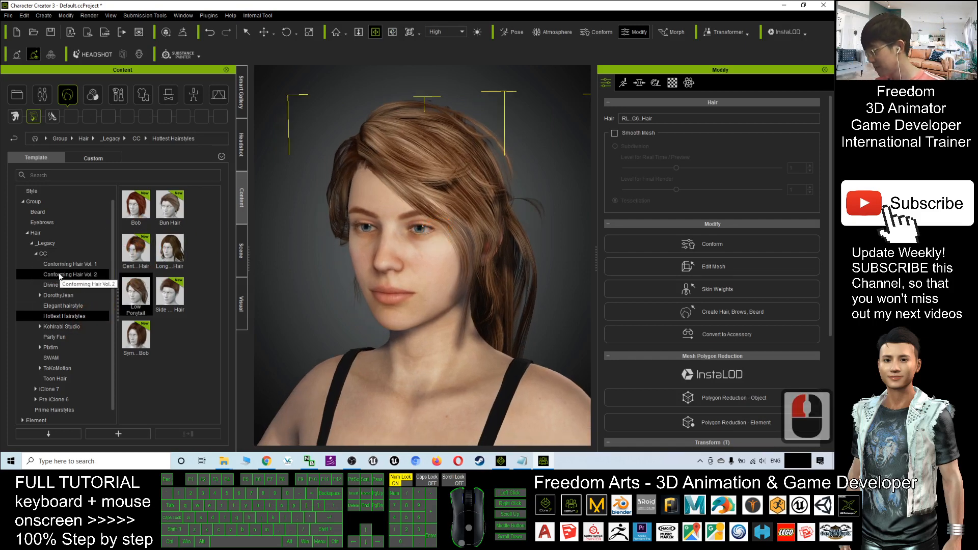
click(43, 253)
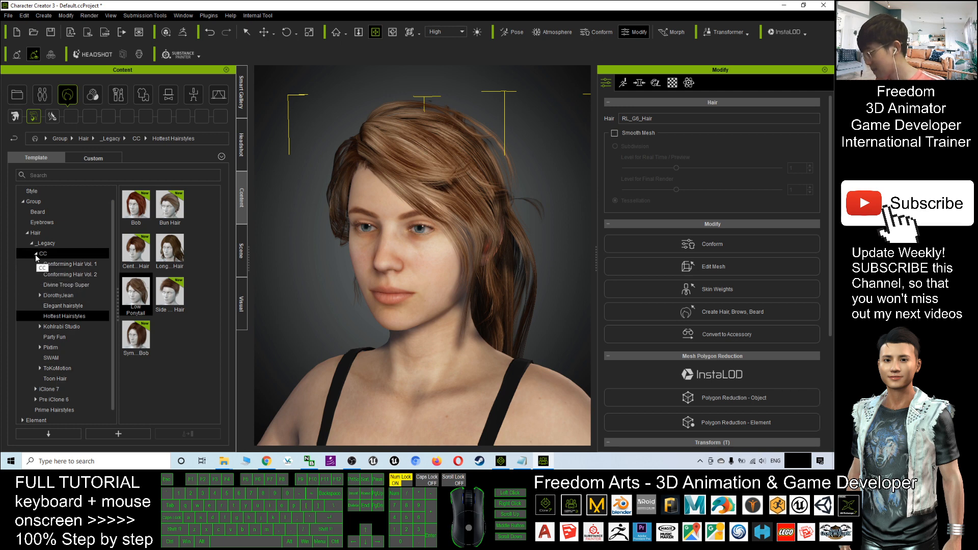
Collapse the CC folders and open the Element > Hair parts library.
click(40, 243)
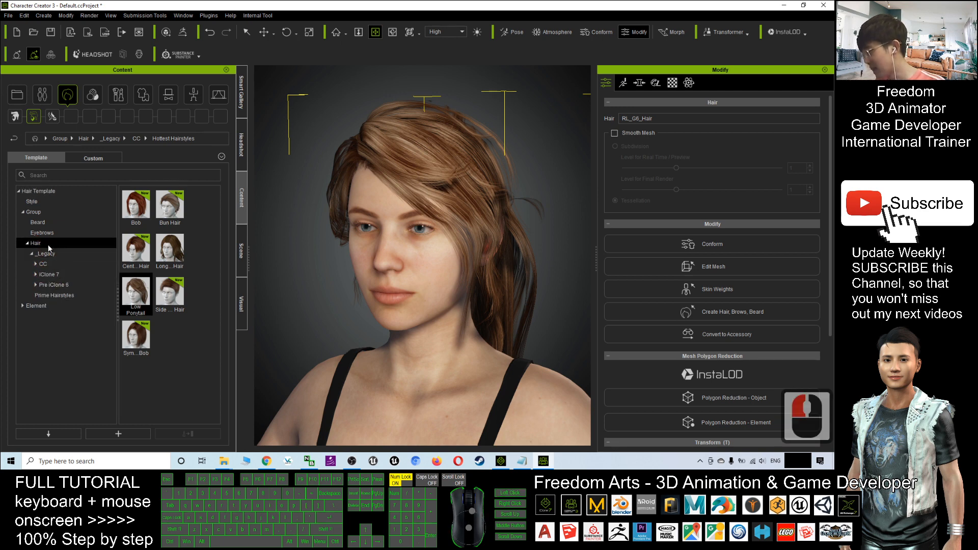
click(54, 295)
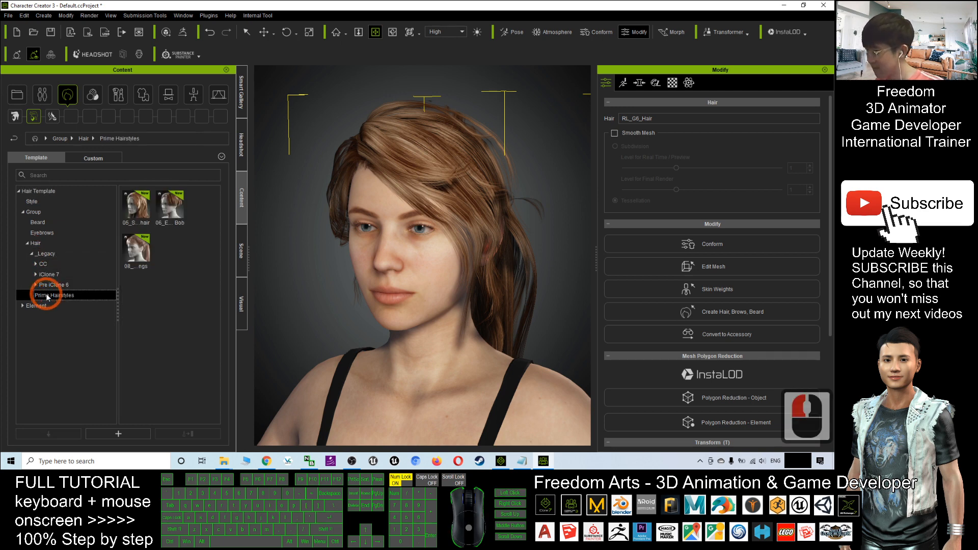
click(23, 306)
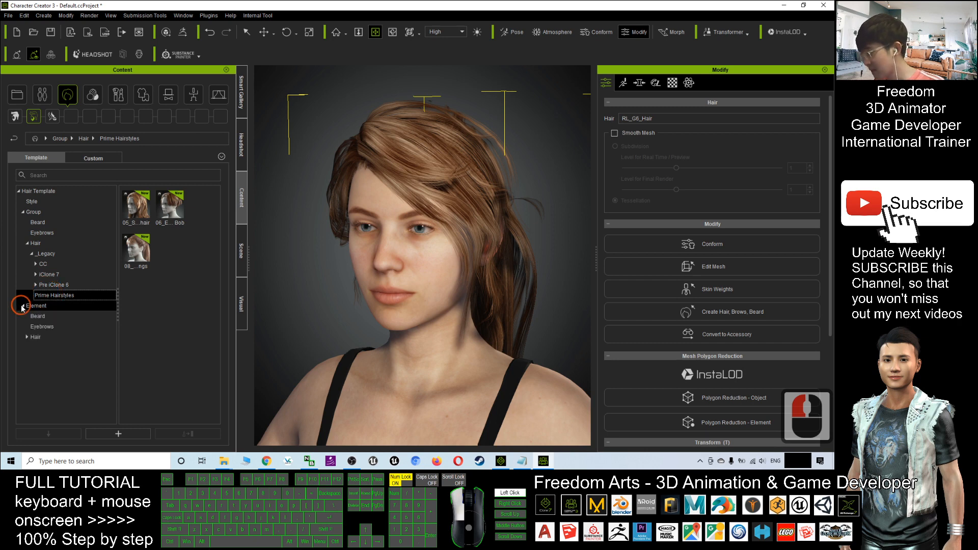
click(36, 337)
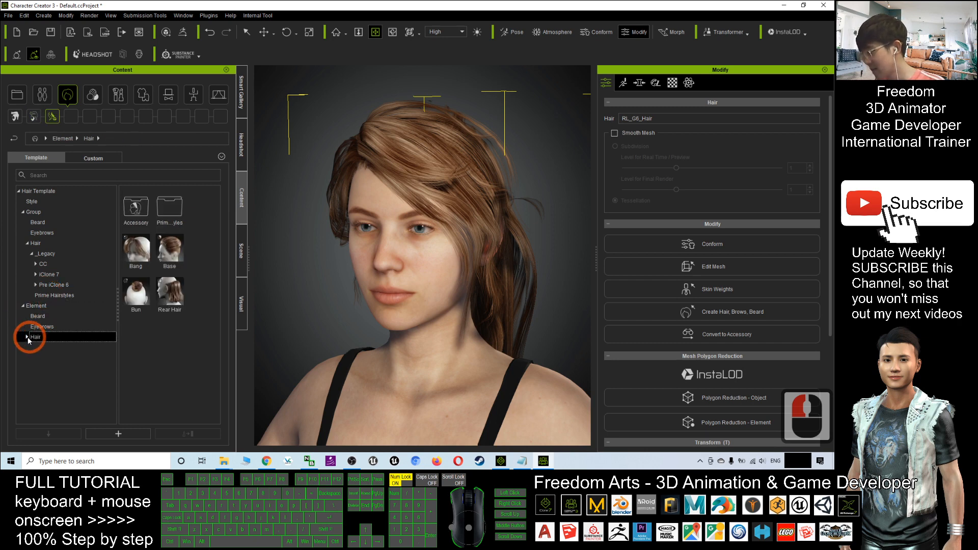
click(28, 337)
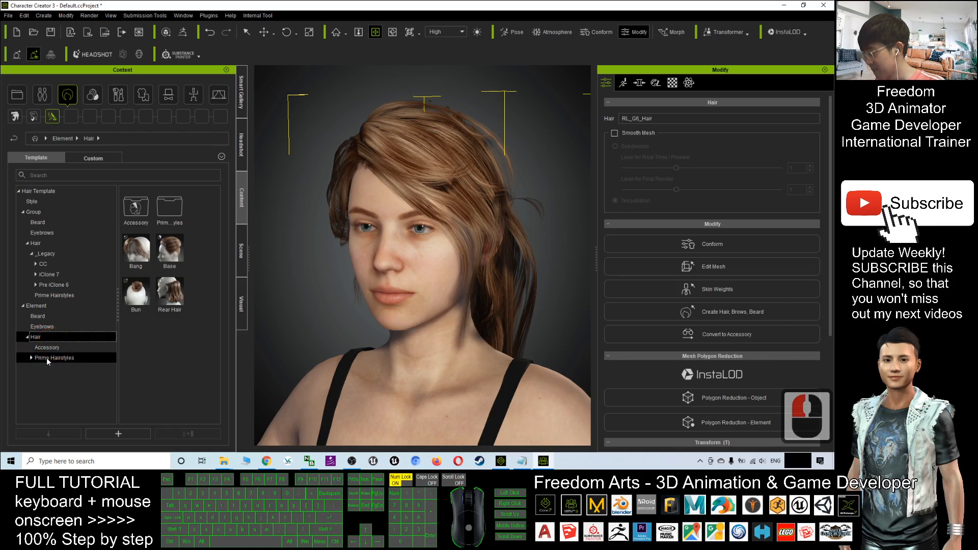
click(36, 336)
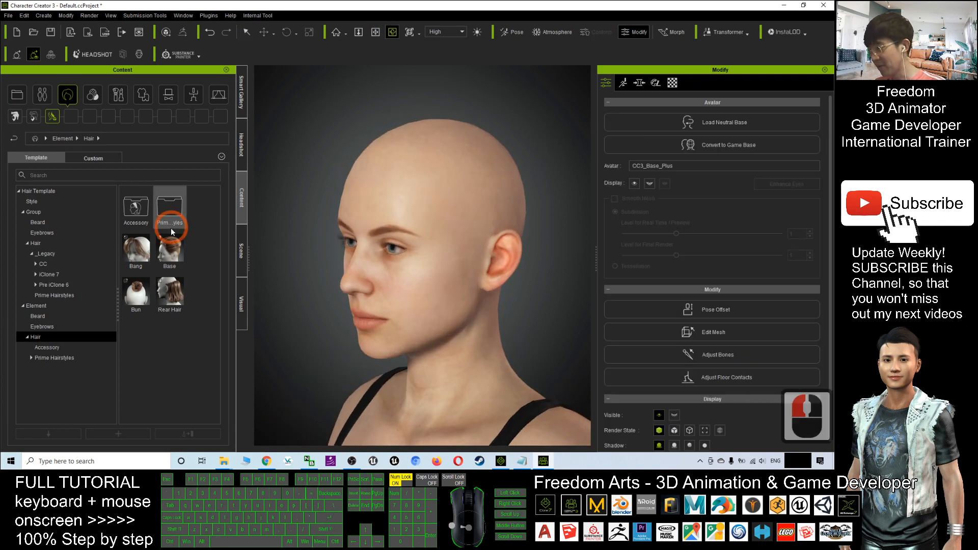
Apply the Bang element, then open _Legacy > CC > Conforming Hair Vol. 1 for Slick Side.
double_click(169, 212)
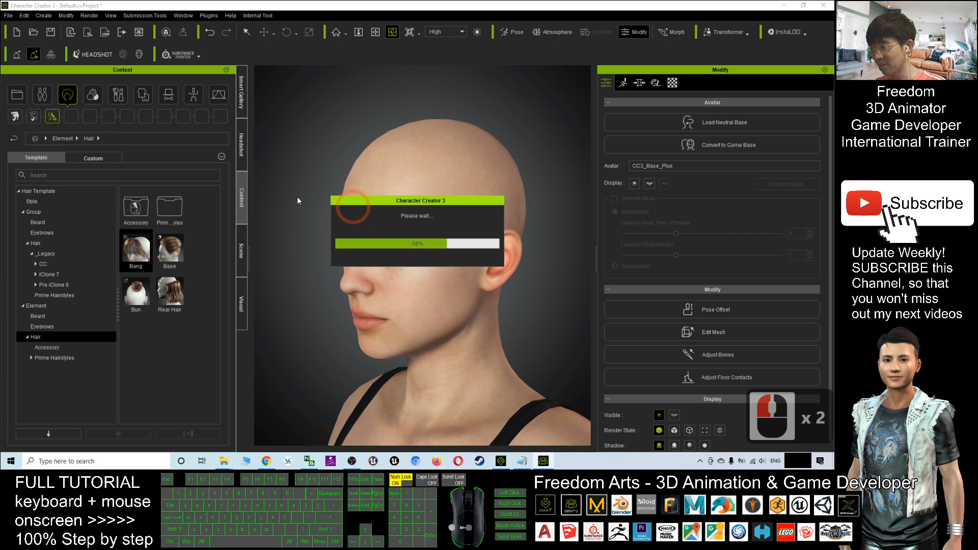
mouse_move(387, 219)
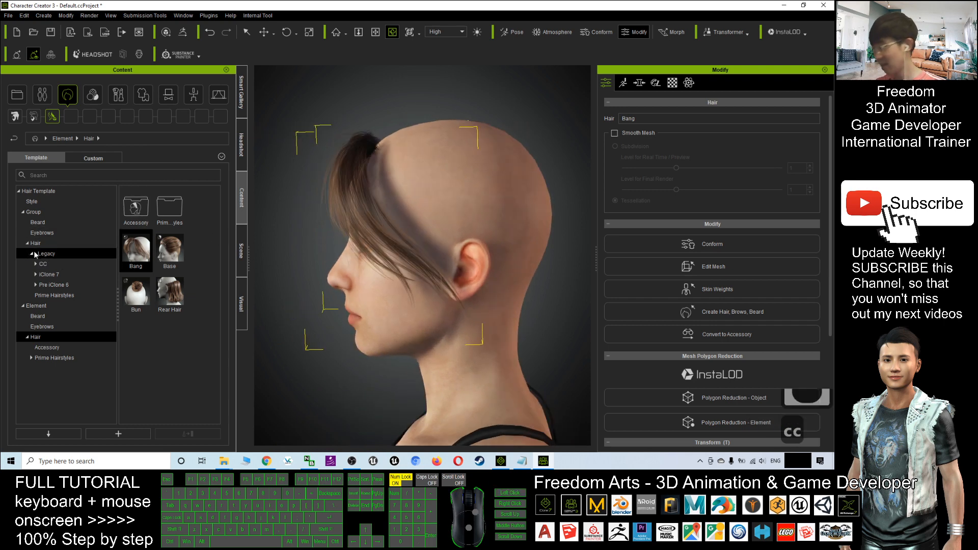
click(45, 254)
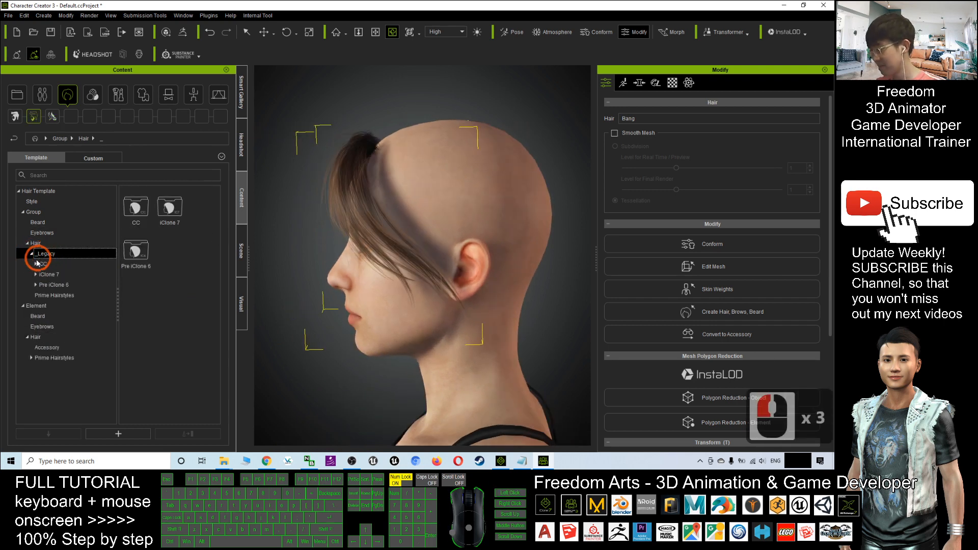
click(44, 264)
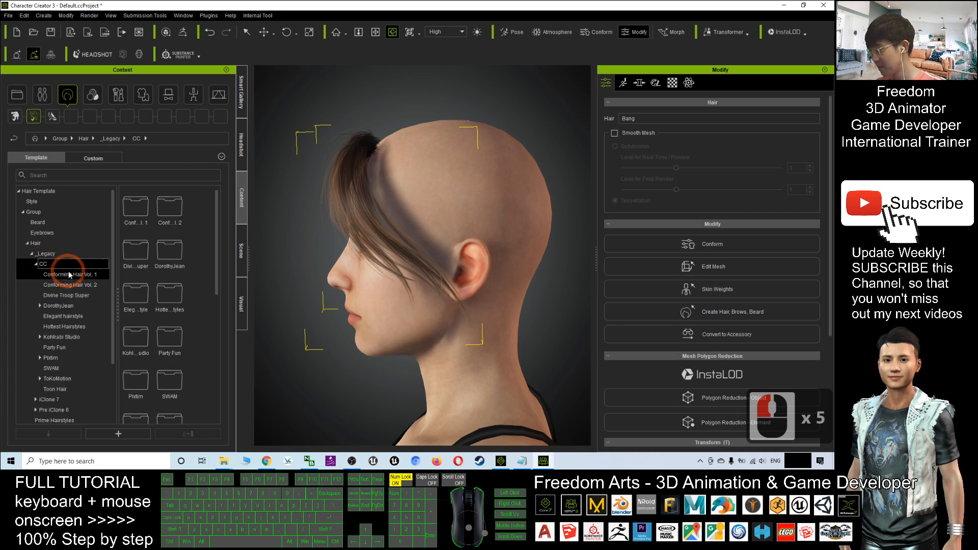
click(72, 274)
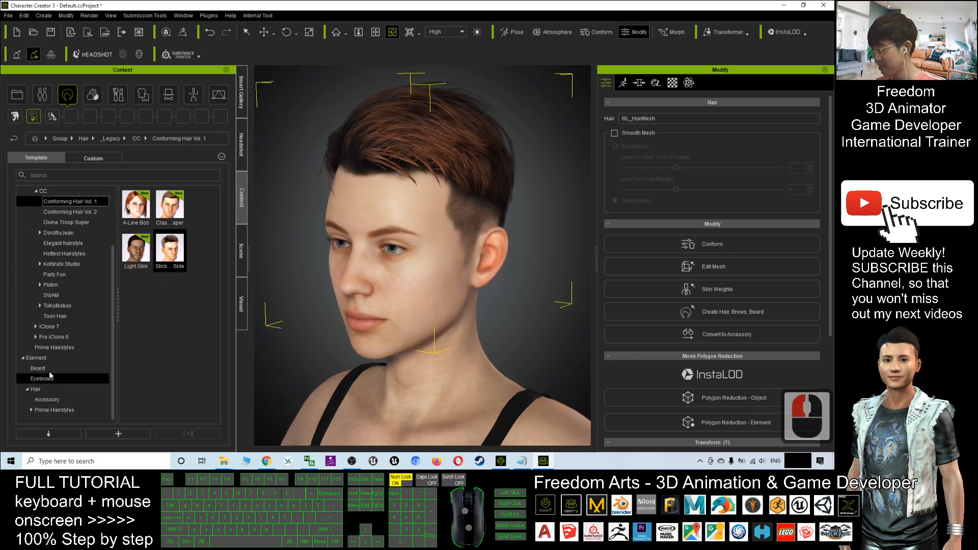
Collapse CC, open Element > Hair and browse to the Rear Hair element.
click(35, 264)
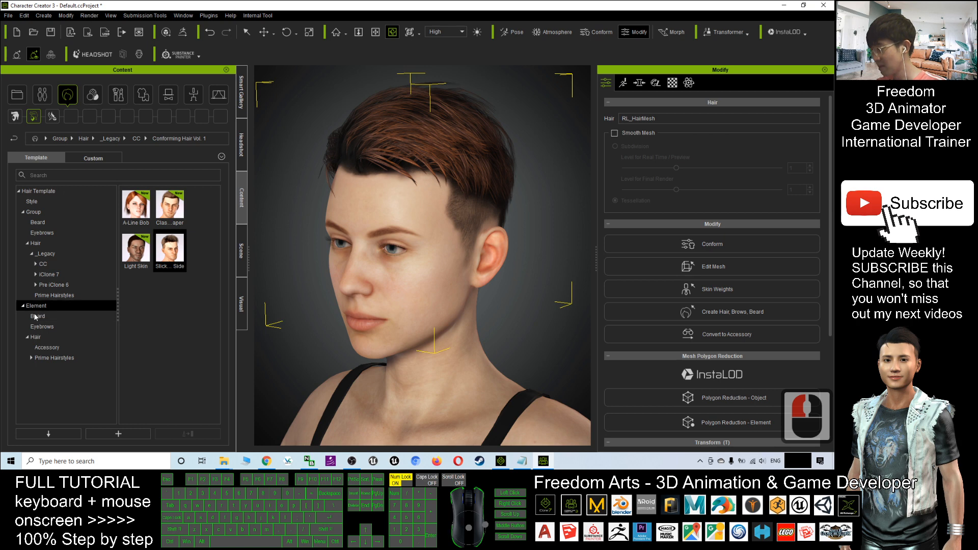
click(36, 337)
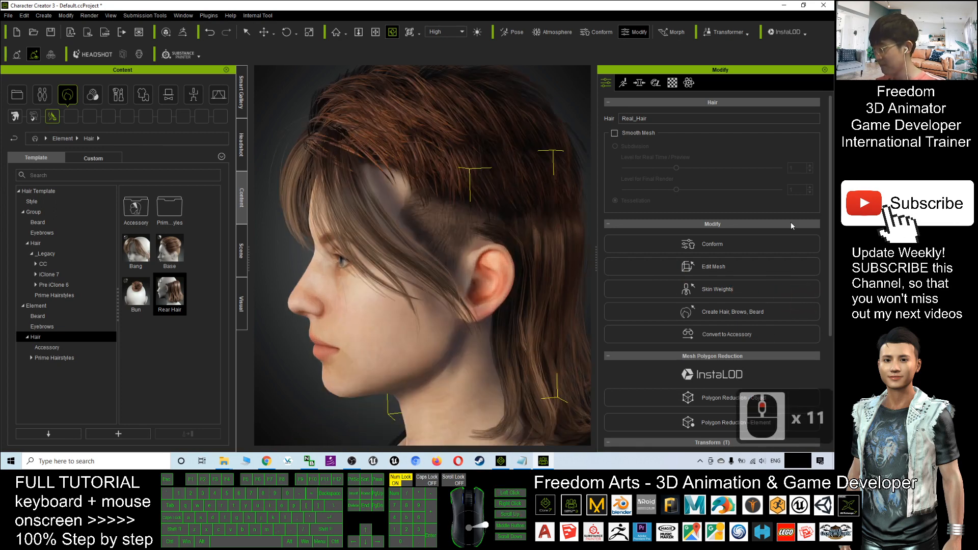
scroll(down, 3)
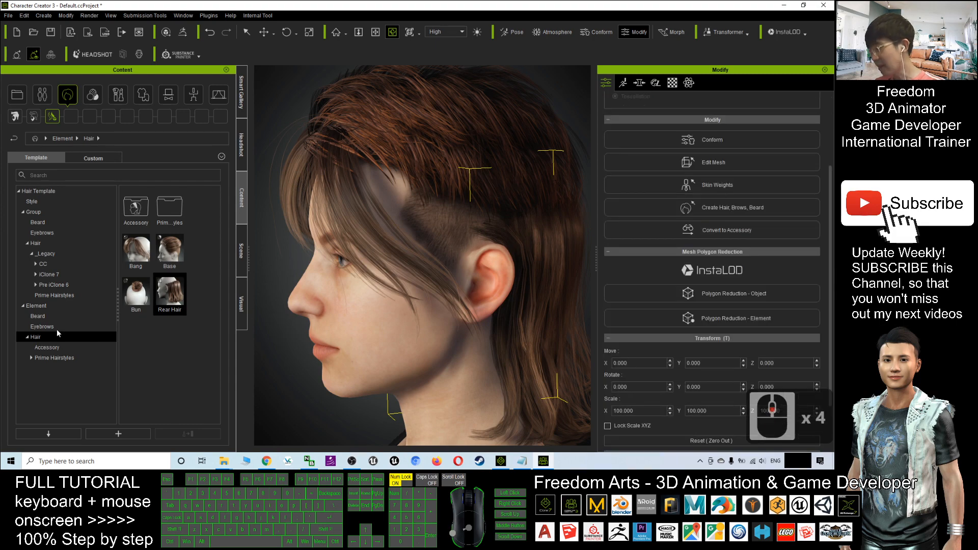
Expand the Prime Hairstyles element folder and apply 08_Ponytail to the avatar.
click(55, 357)
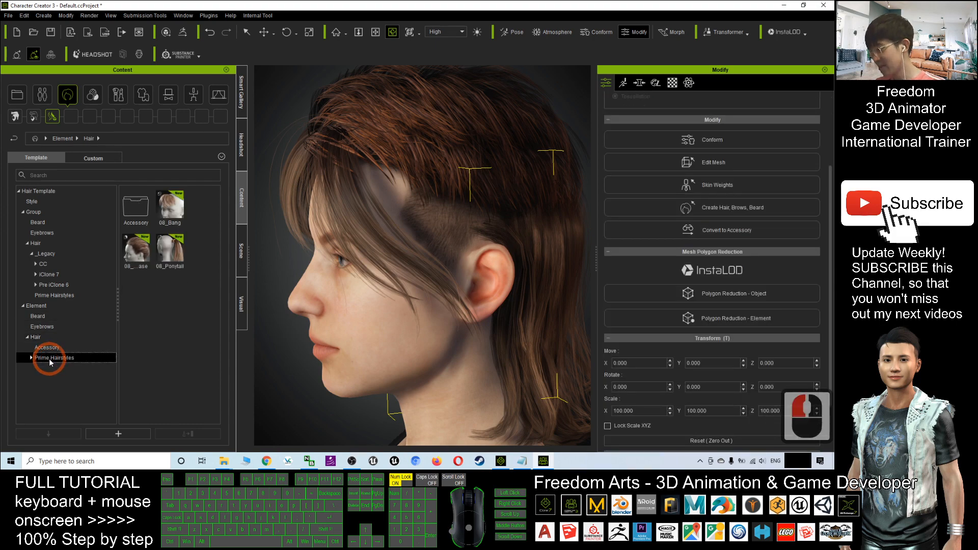
click(55, 357)
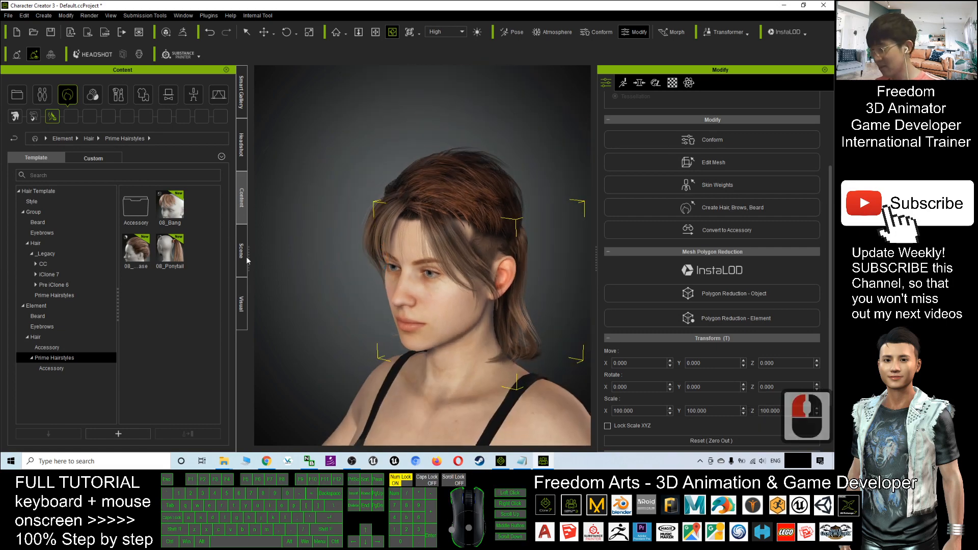
double_click(170, 246)
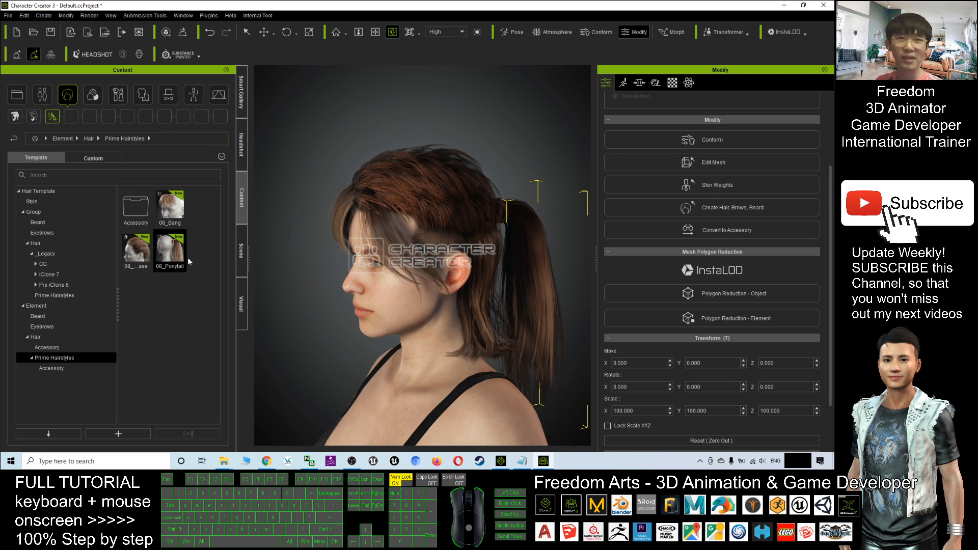
click(517, 271)
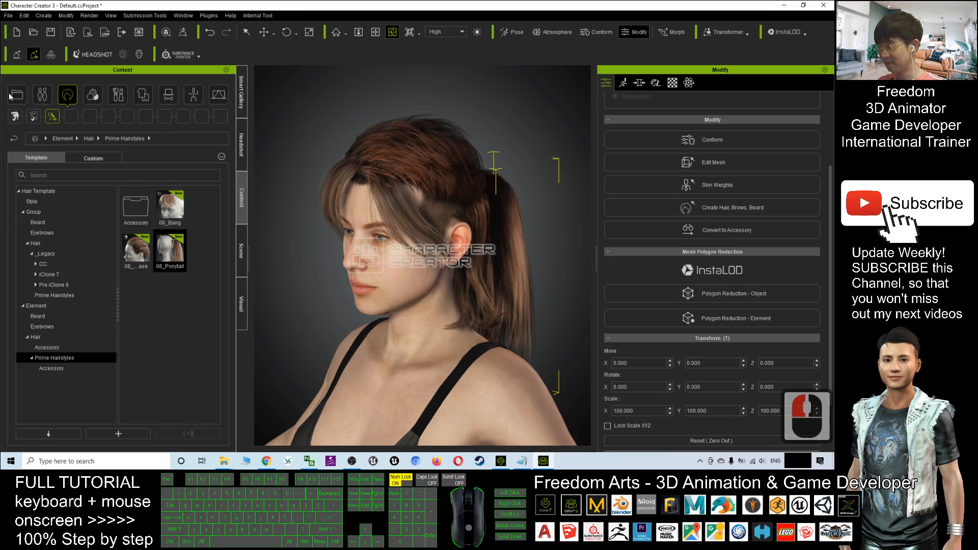
Save the ponytailed avatar into Project > Custom > Project as a new custom project.
click(17, 94)
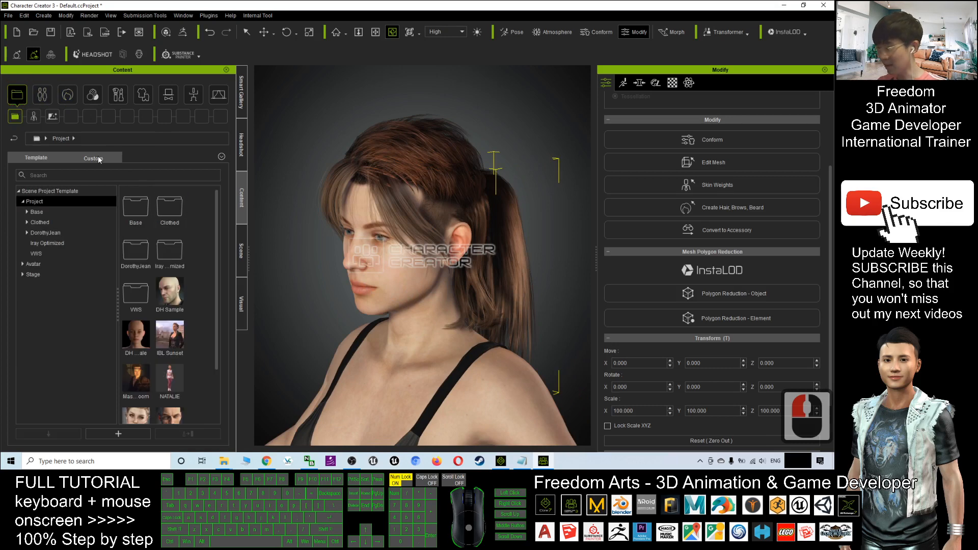
click(93, 158)
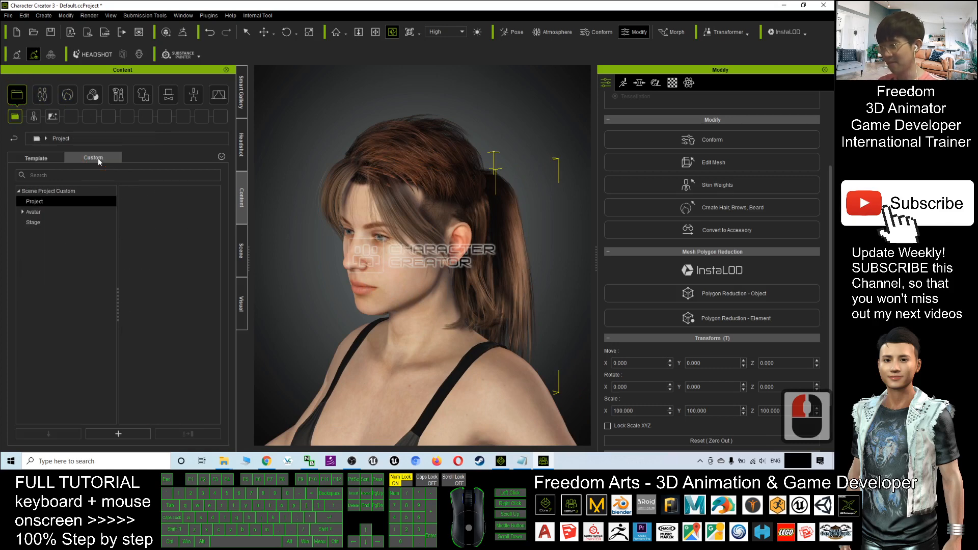
click(35, 201)
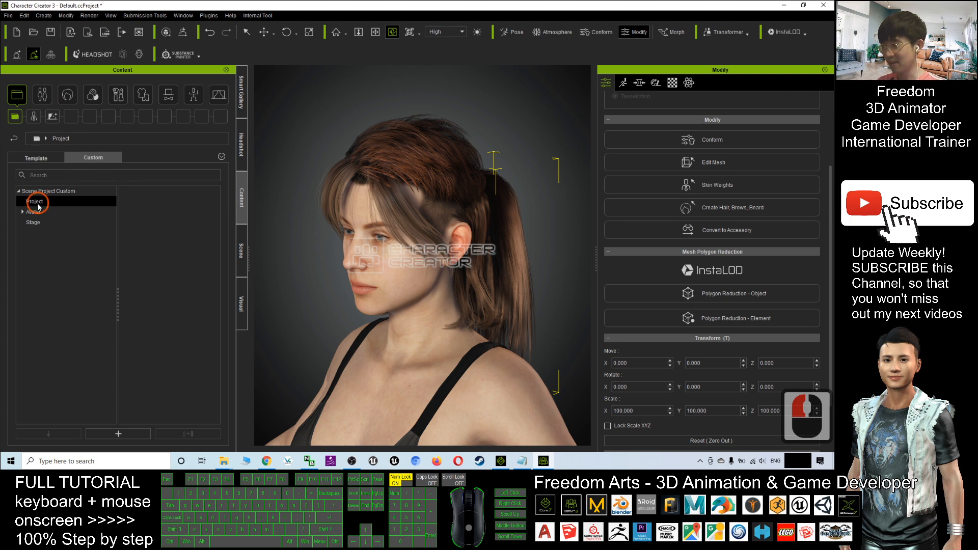
click(35, 202)
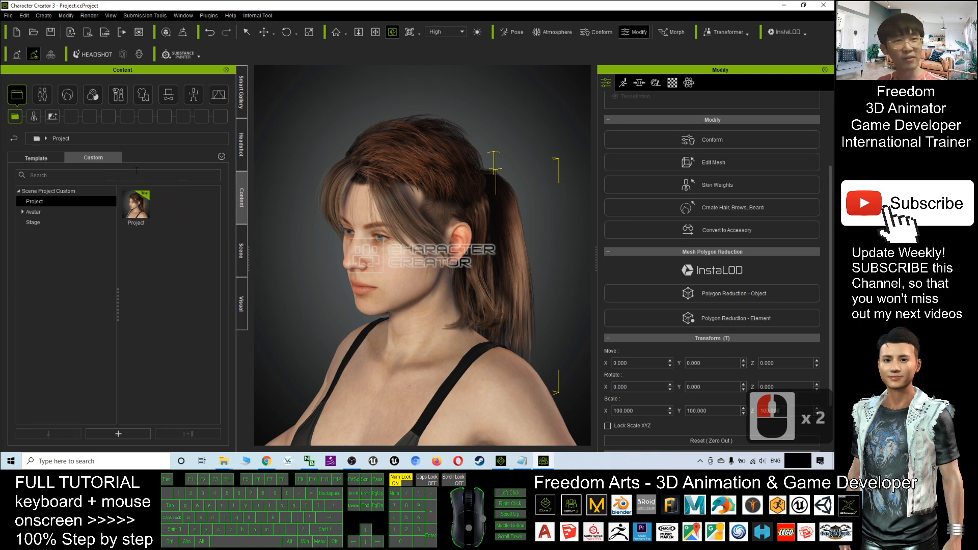
click(439, 286)
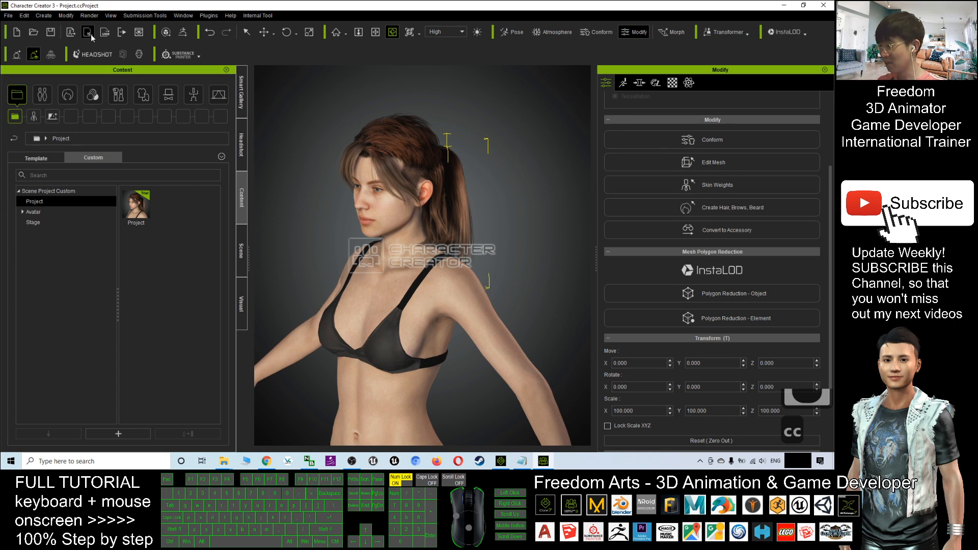
Send the character to iClone, dismiss the trial-content warning, and drop the trial ponytail.
click(89, 32)
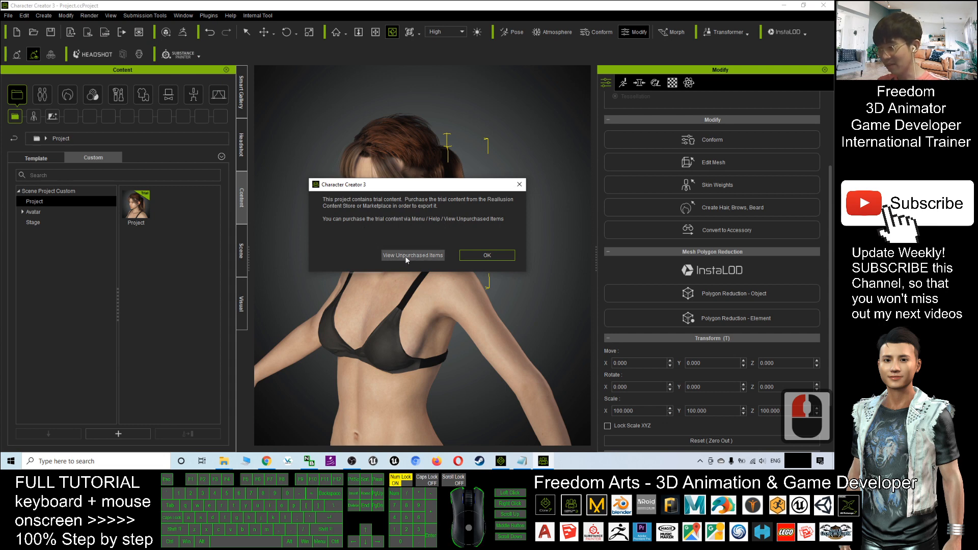
mouse_move(417, 206)
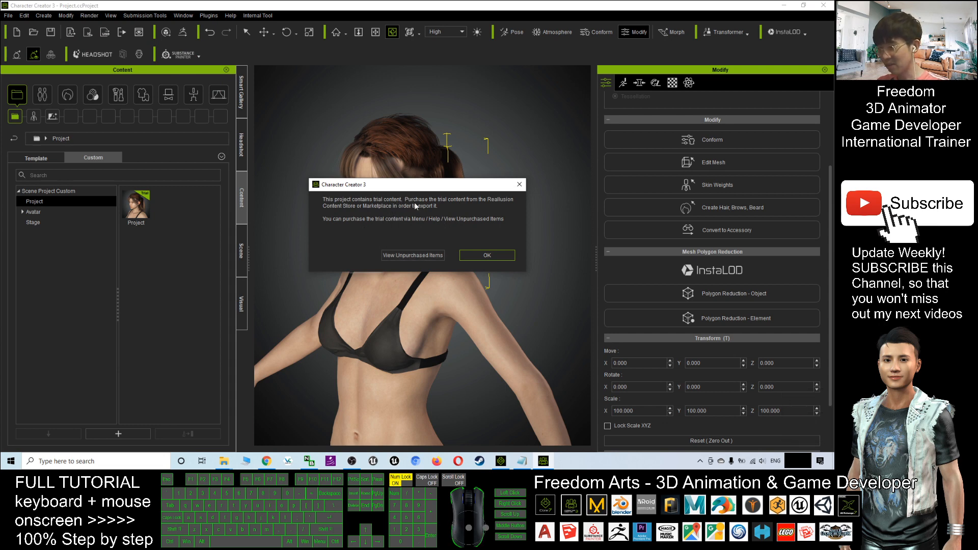
click(487, 254)
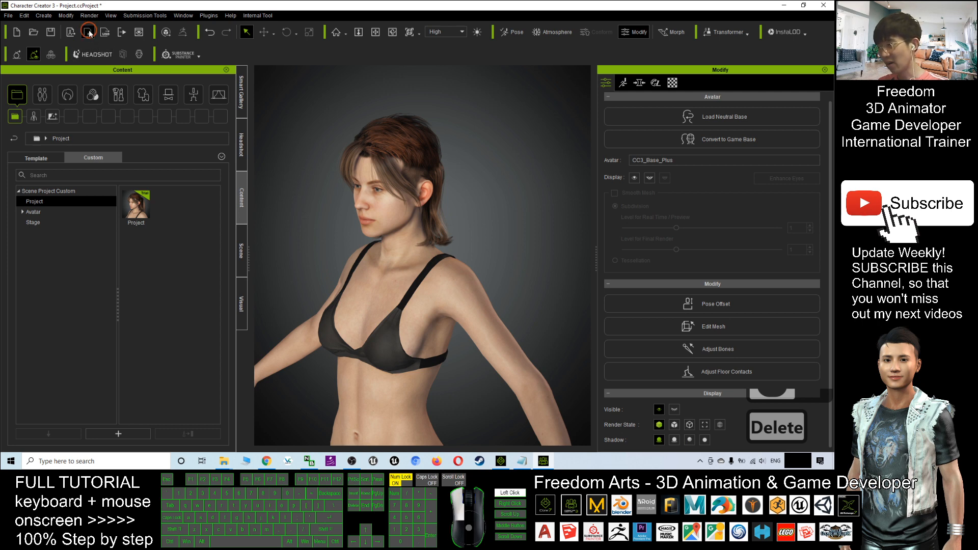
click(501, 460)
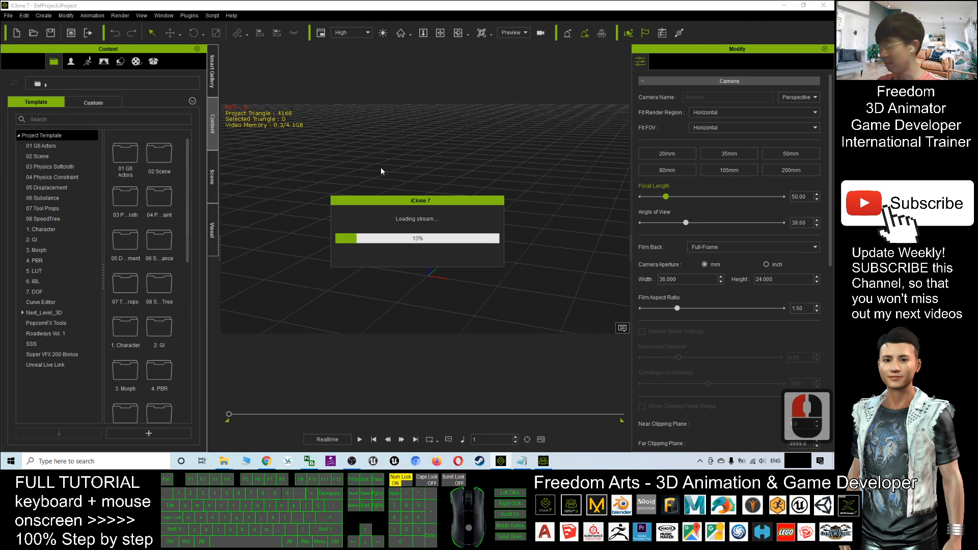
mouse_move(517, 129)
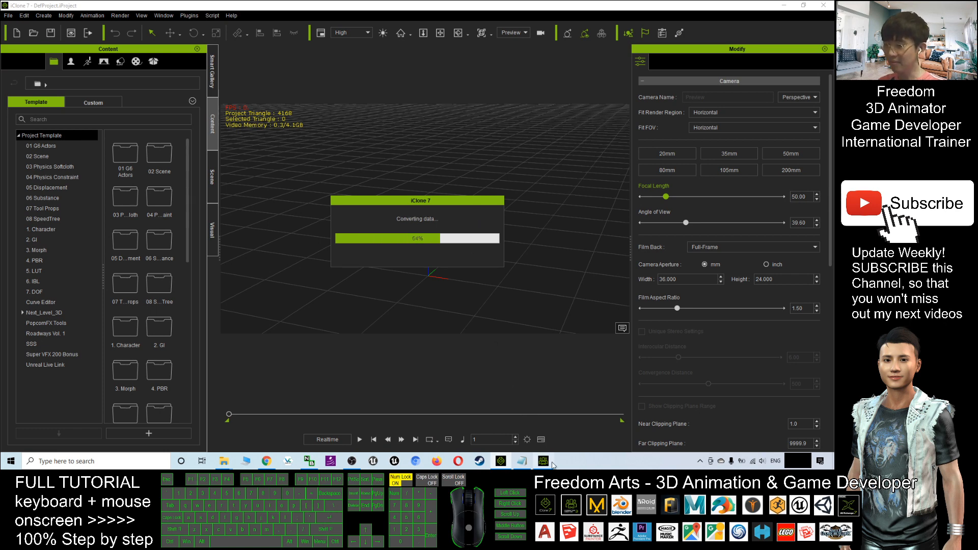
Confirm the transfer so iClone 7 loads the T-posed avatar with her remaining hair.
click(546, 461)
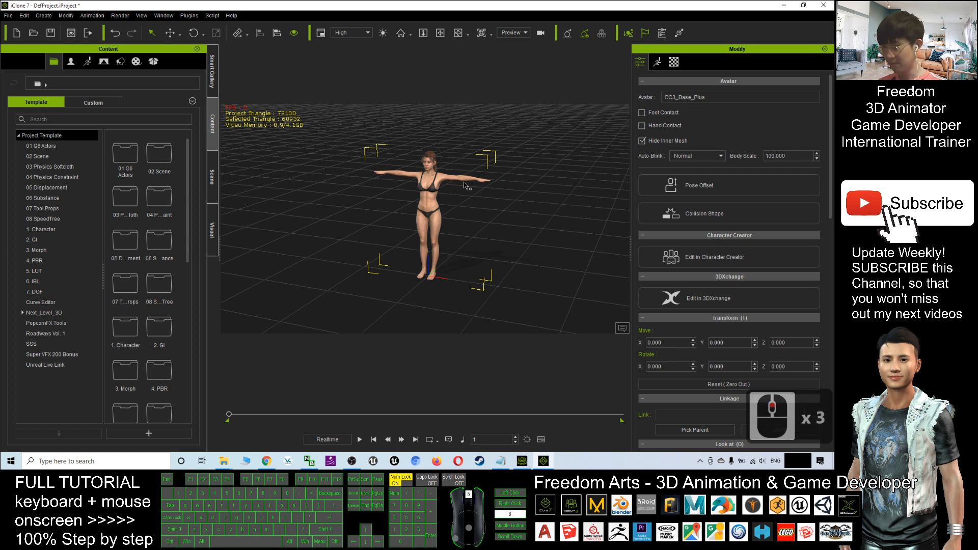
click(456, 177)
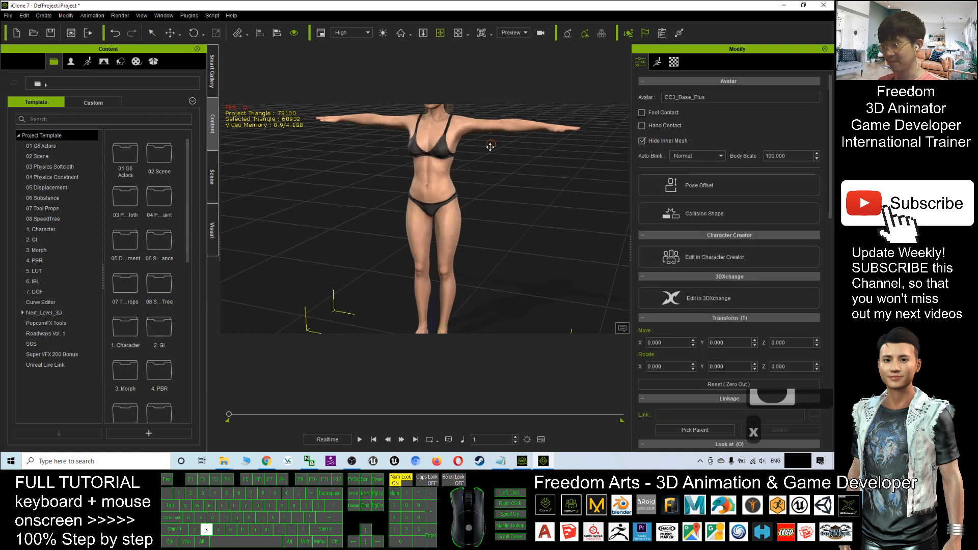
scroll(up, 3)
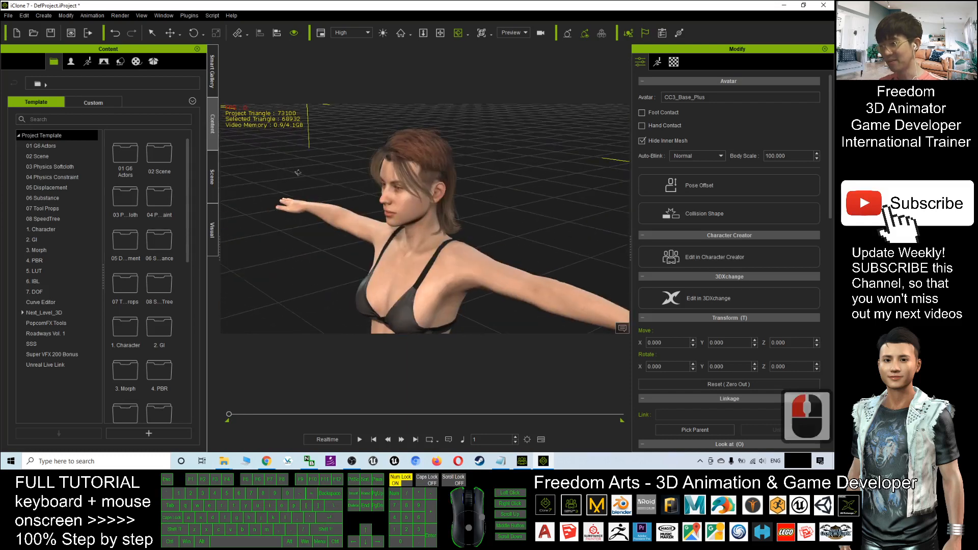
click(412, 181)
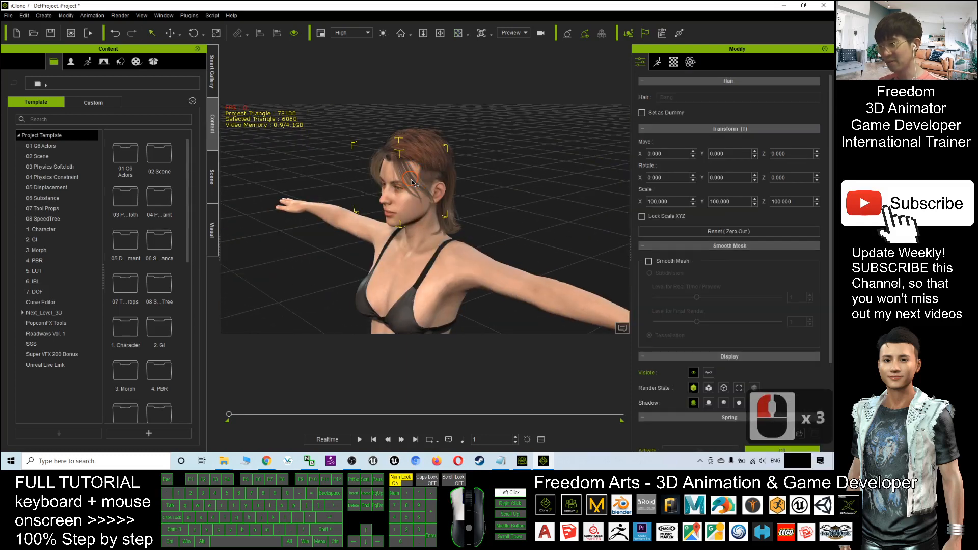
click(453, 212)
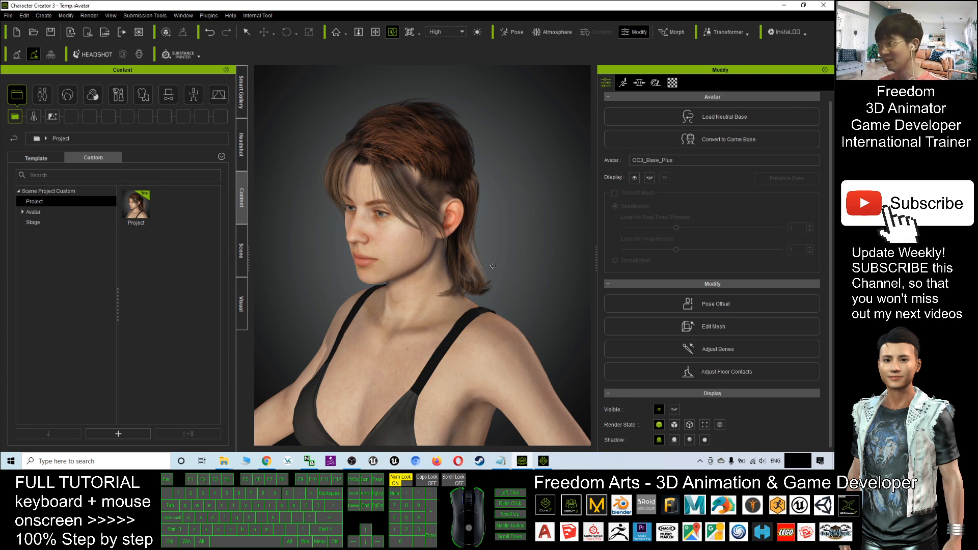
mouse_move(465, 243)
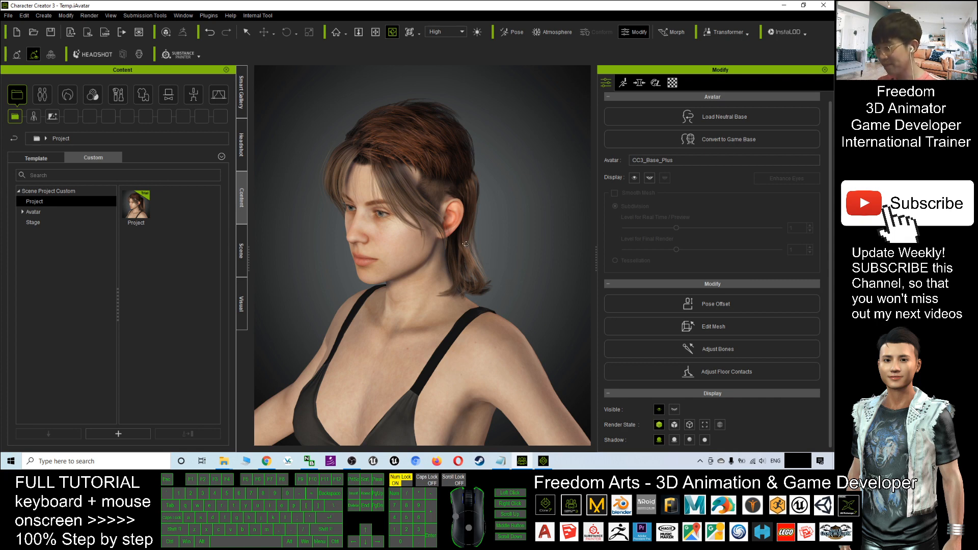
mouse_move(468, 293)
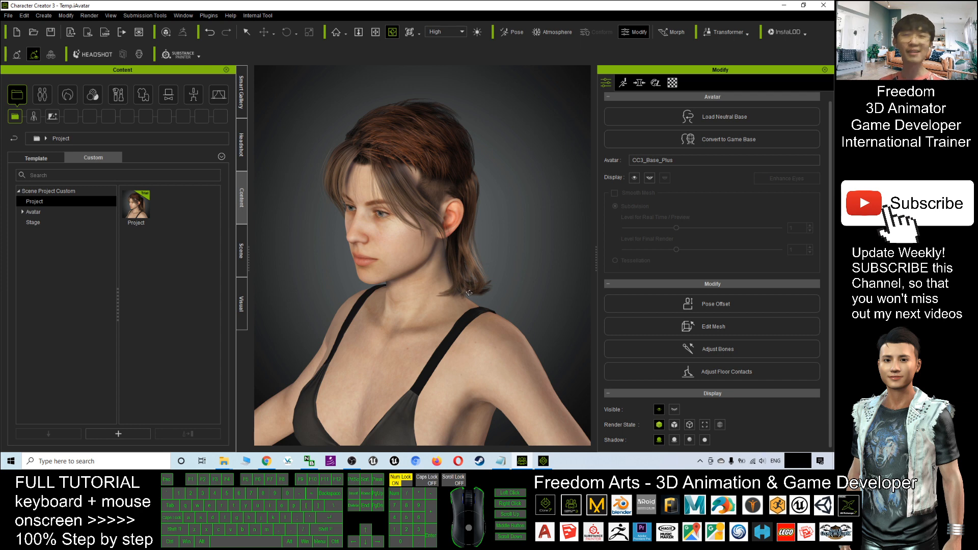
mouse_move(456, 289)
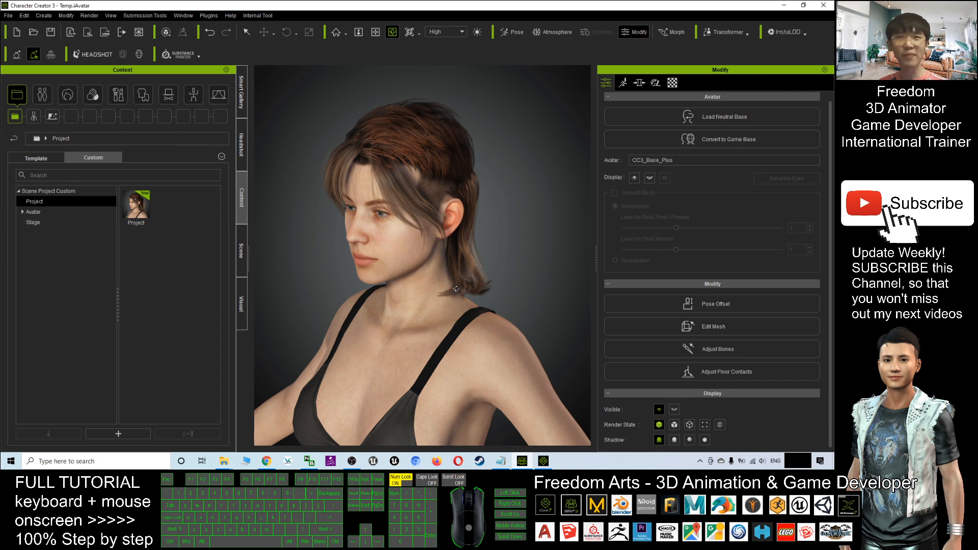
mouse_move(441, 286)
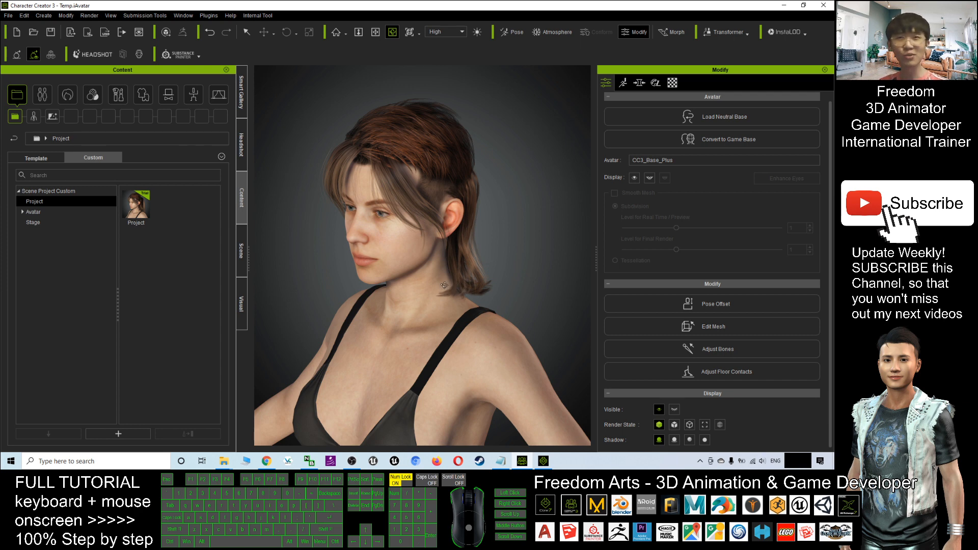